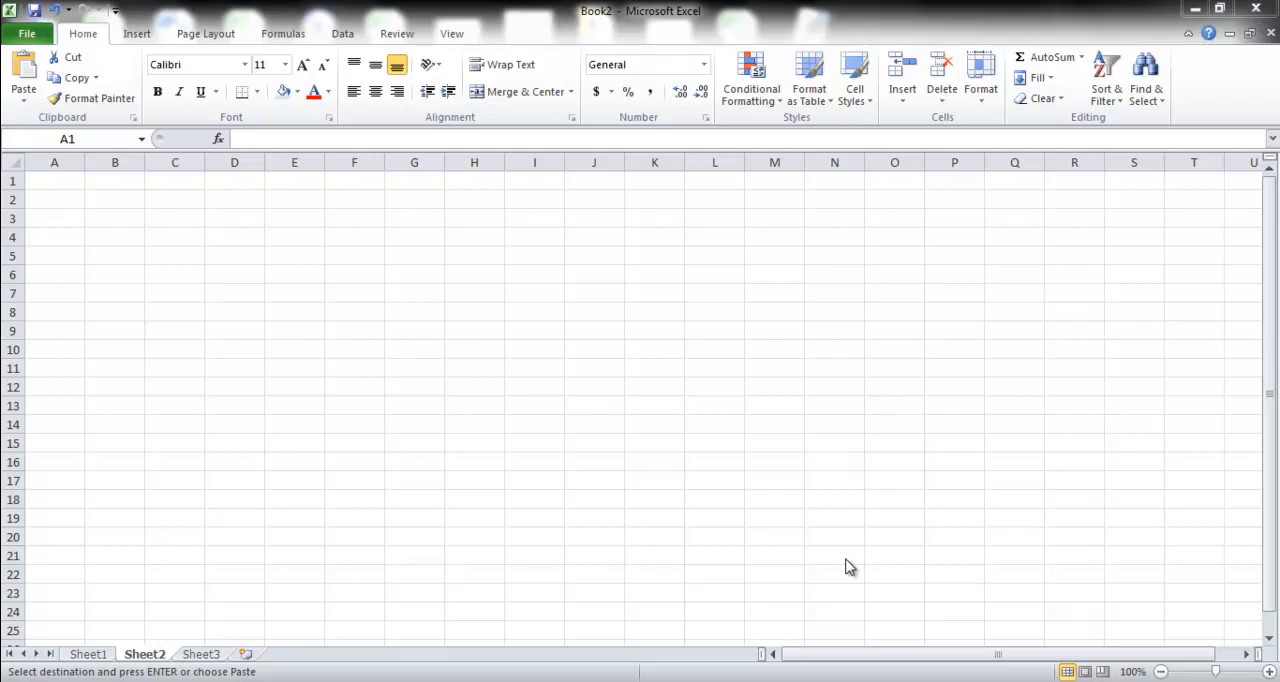
{"action": "mouse_move", "coordinate": [43, 199]}
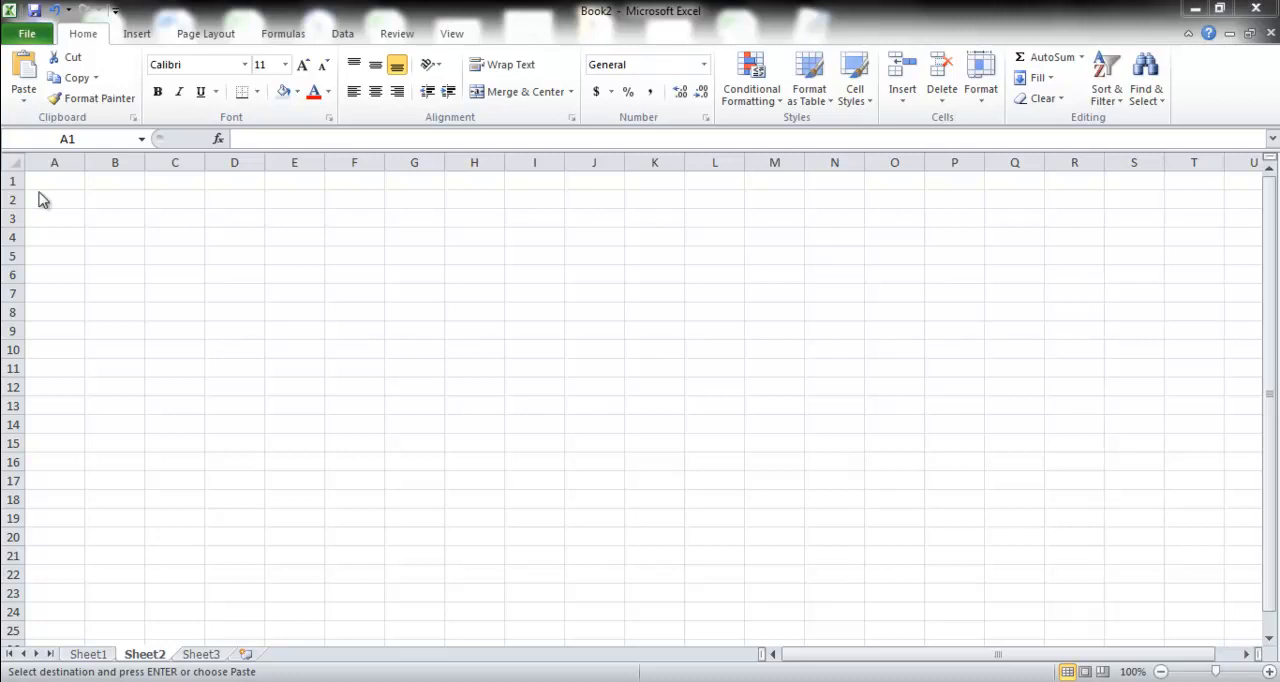
- Enter the 'observations' heading in A1 with the numbers 1 to 10 below it
{"action": "left_click", "coordinate": [54, 181]}
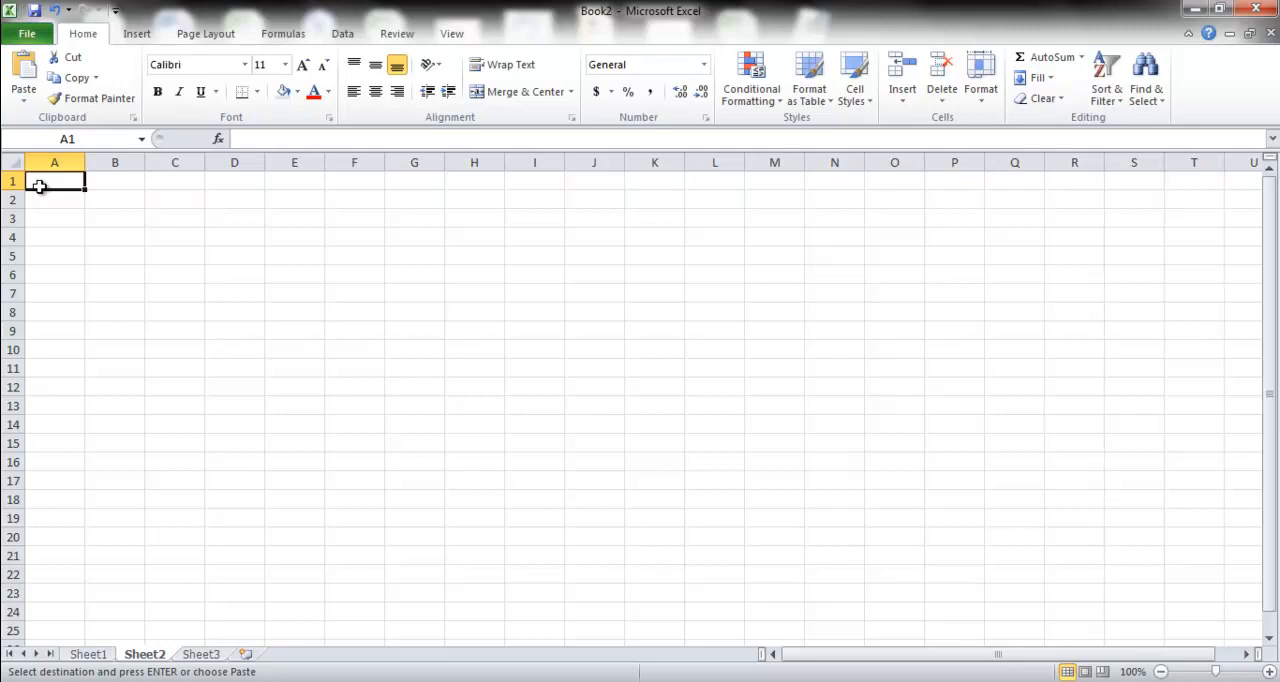
{"action": "type", "text": "observations"}
{"action": "left_click", "coordinate": [55, 331]}
{"action": "type", "text": "8"}
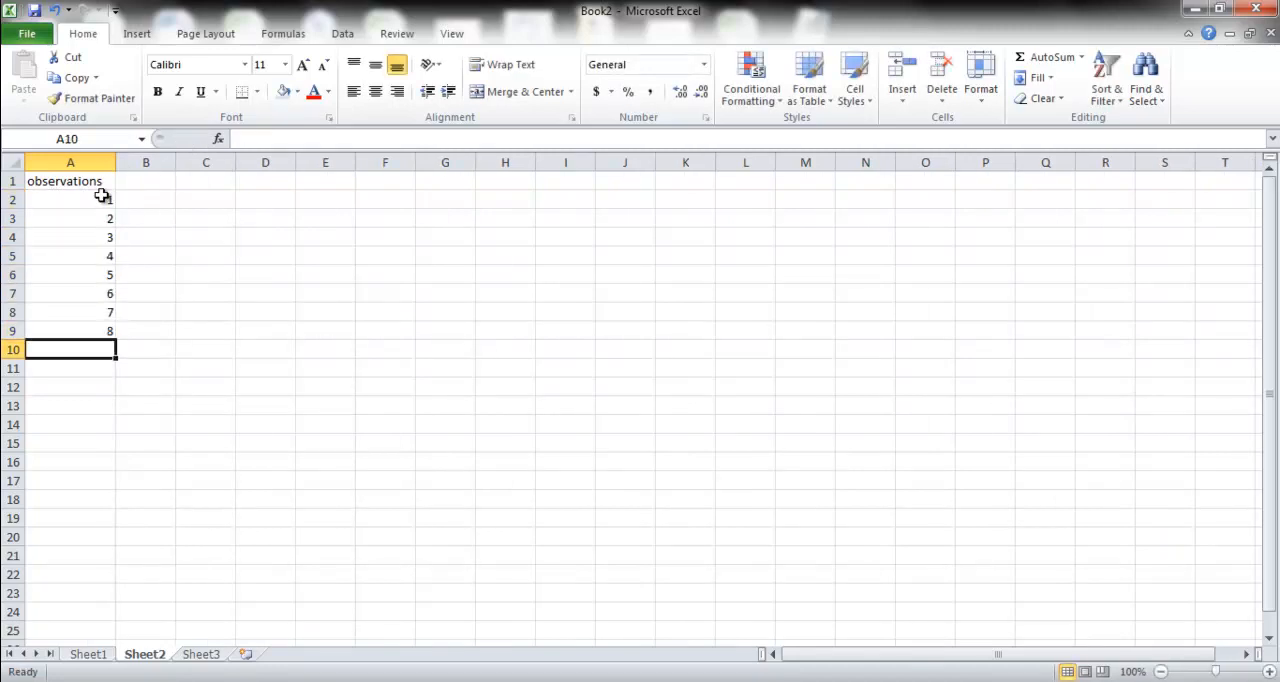
{"action": "type", "text": "9"}
{"action": "left_click", "coordinate": [70, 368]}
{"action": "type", "text": "10"}
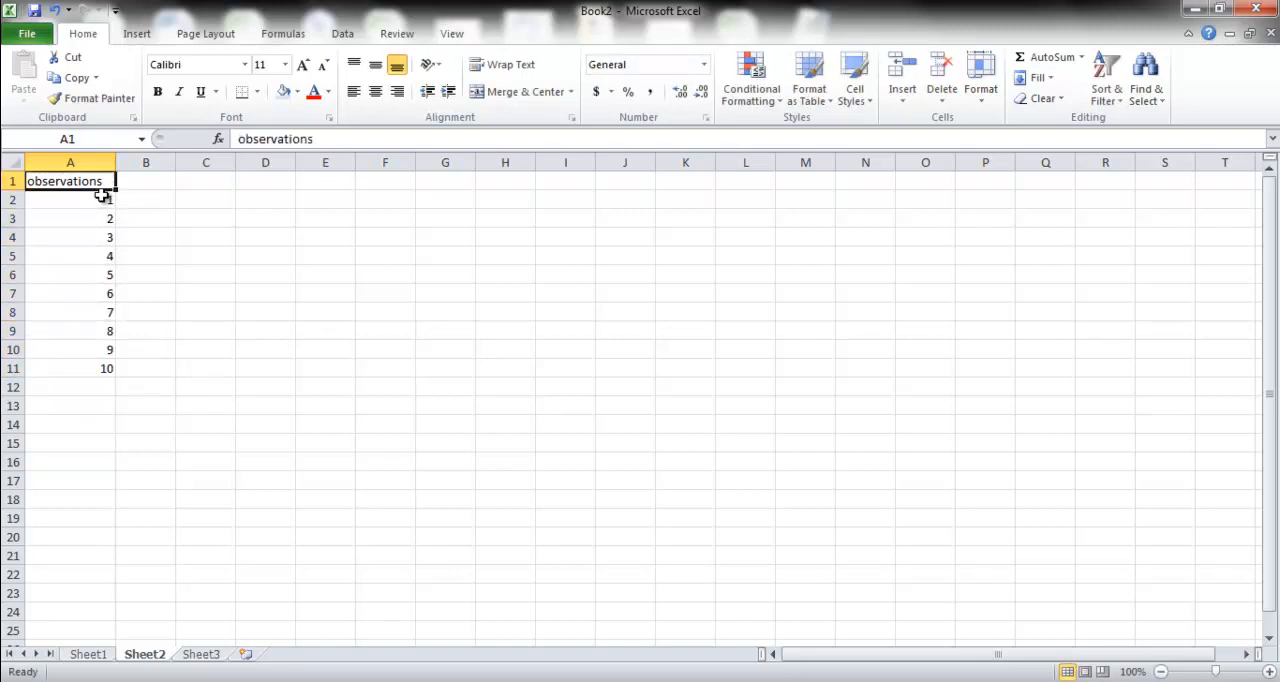
- Head column B 'inventory level' with 35 filled down B2:B11, and add 'demand' in C1
{"action": "left_click", "coordinate": [145, 181]}
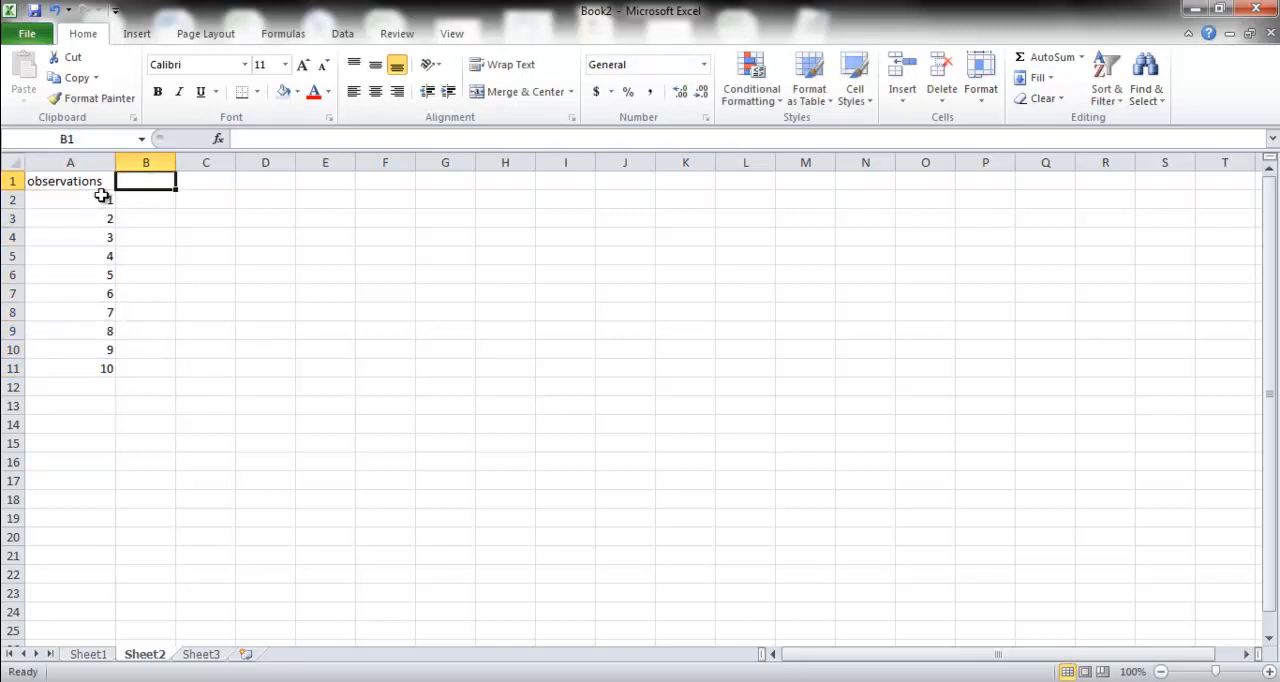
{"action": "type", "text": "i"}
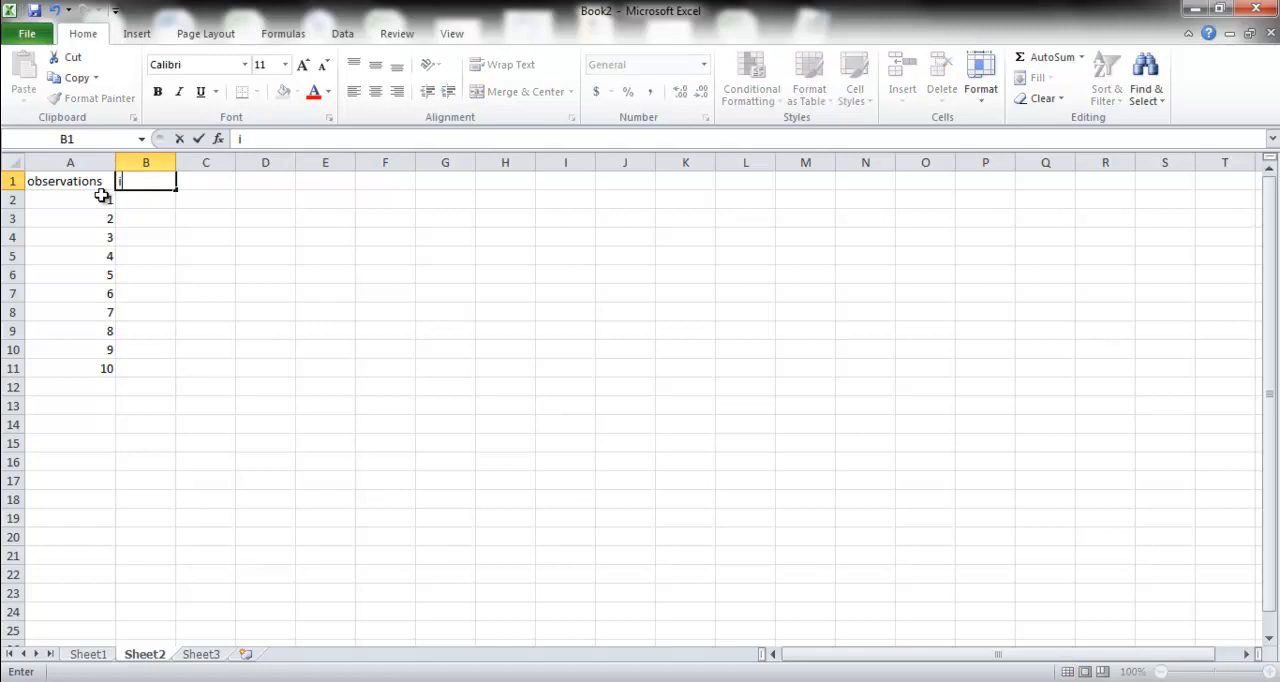
{"action": "type", "text": "nventory level"}
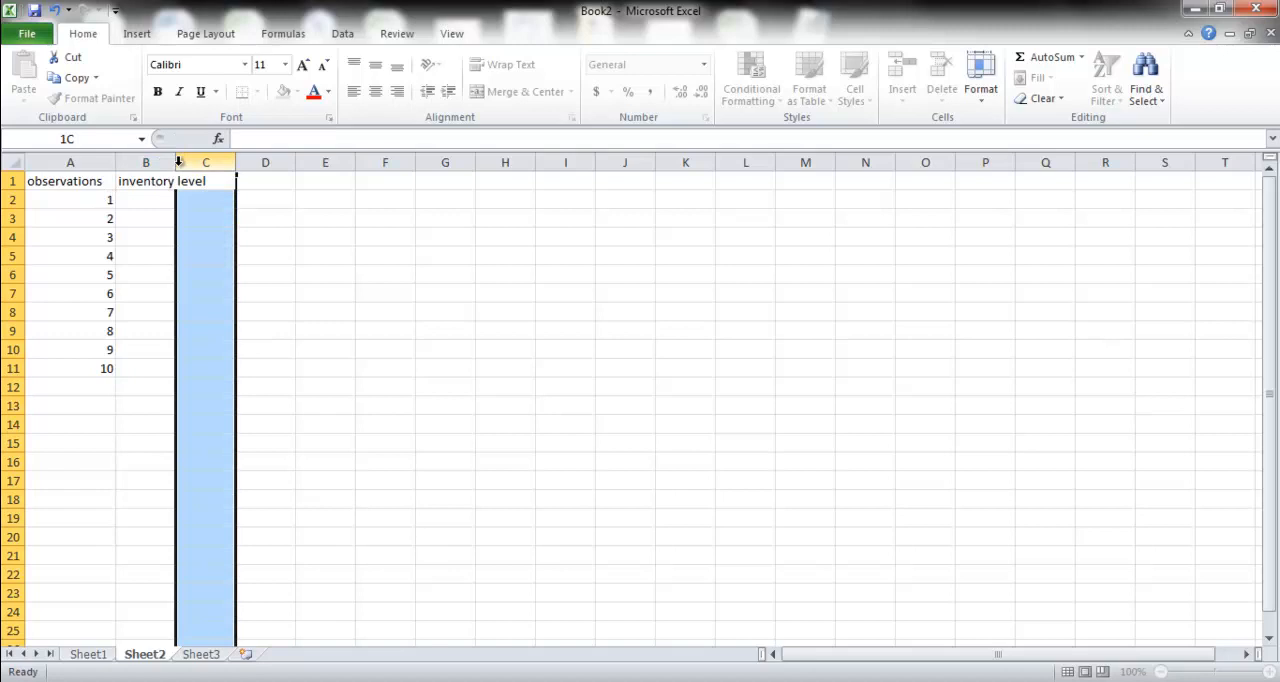
{"action": "left_click", "coordinate": [171, 199]}
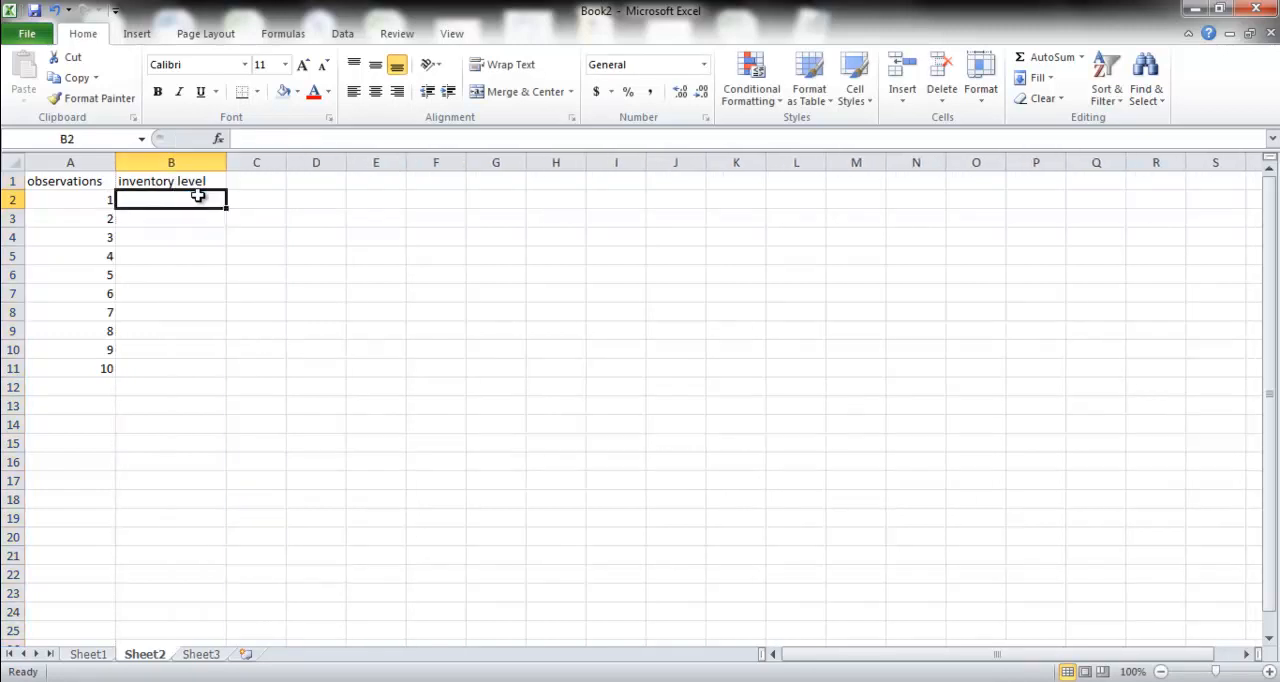
{"action": "type", "text": "35"}
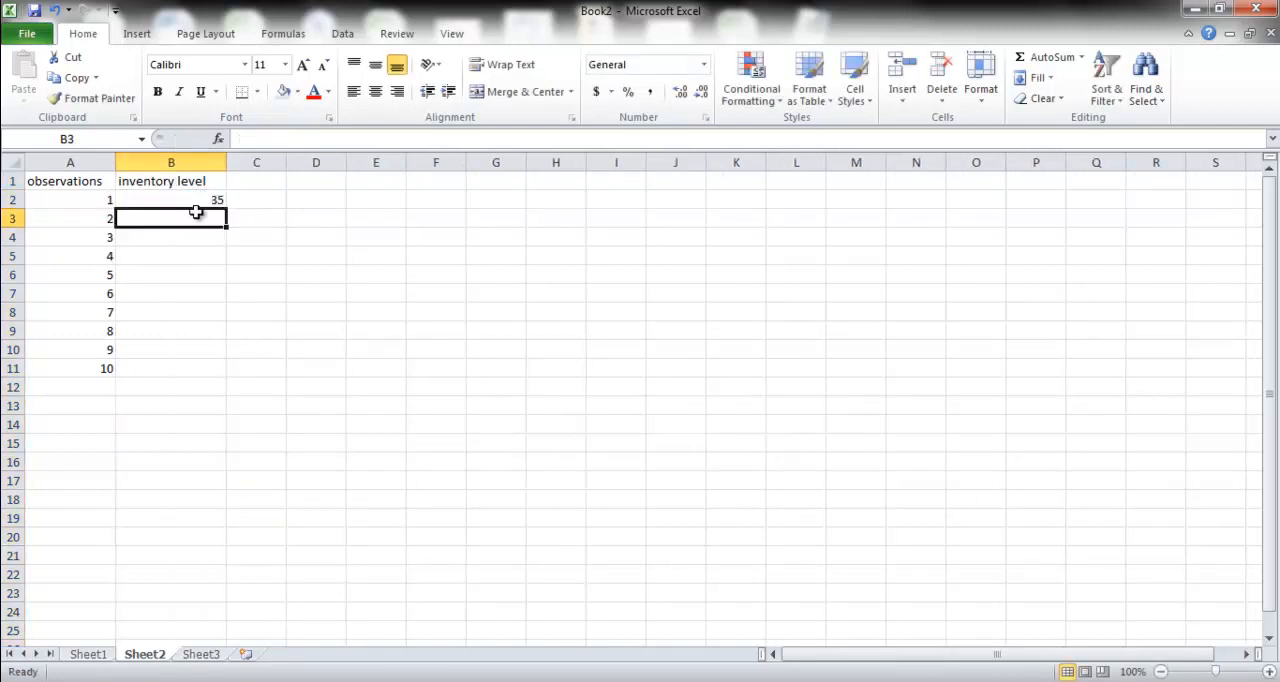
{"action": "left_click_drag", "start_coordinate": [196, 200], "coordinate": [214, 371]}
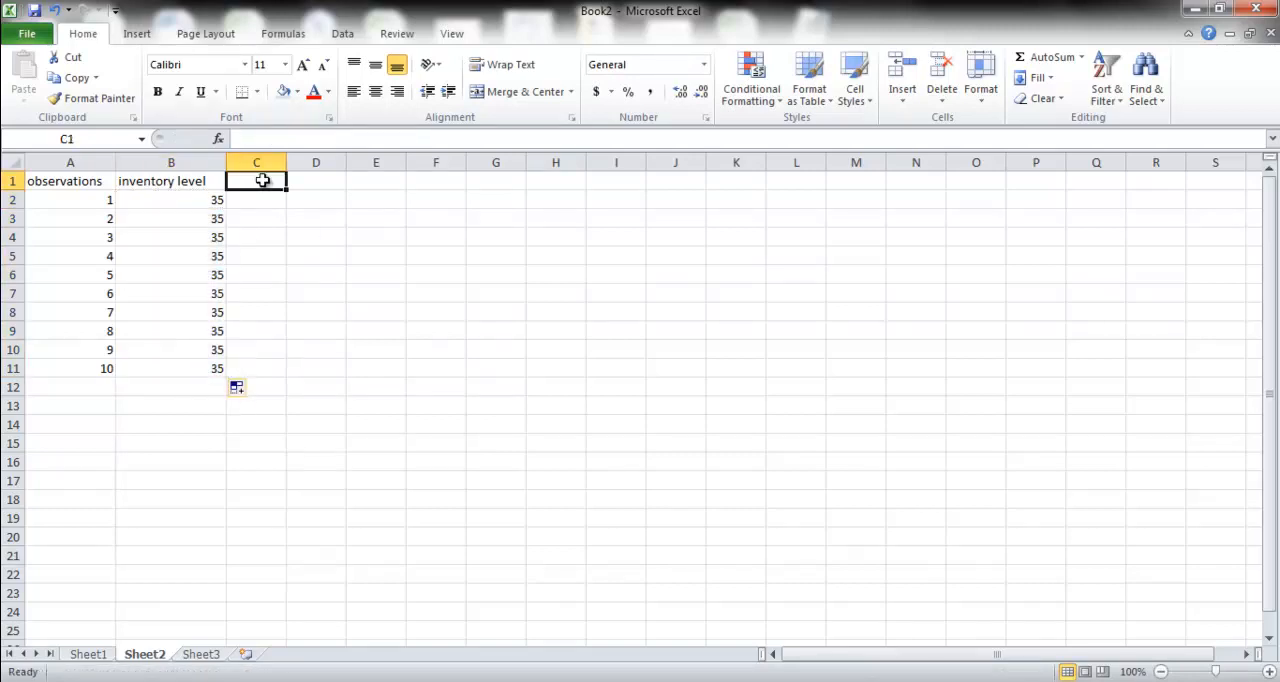
{"action": "type", "text": "demand"}
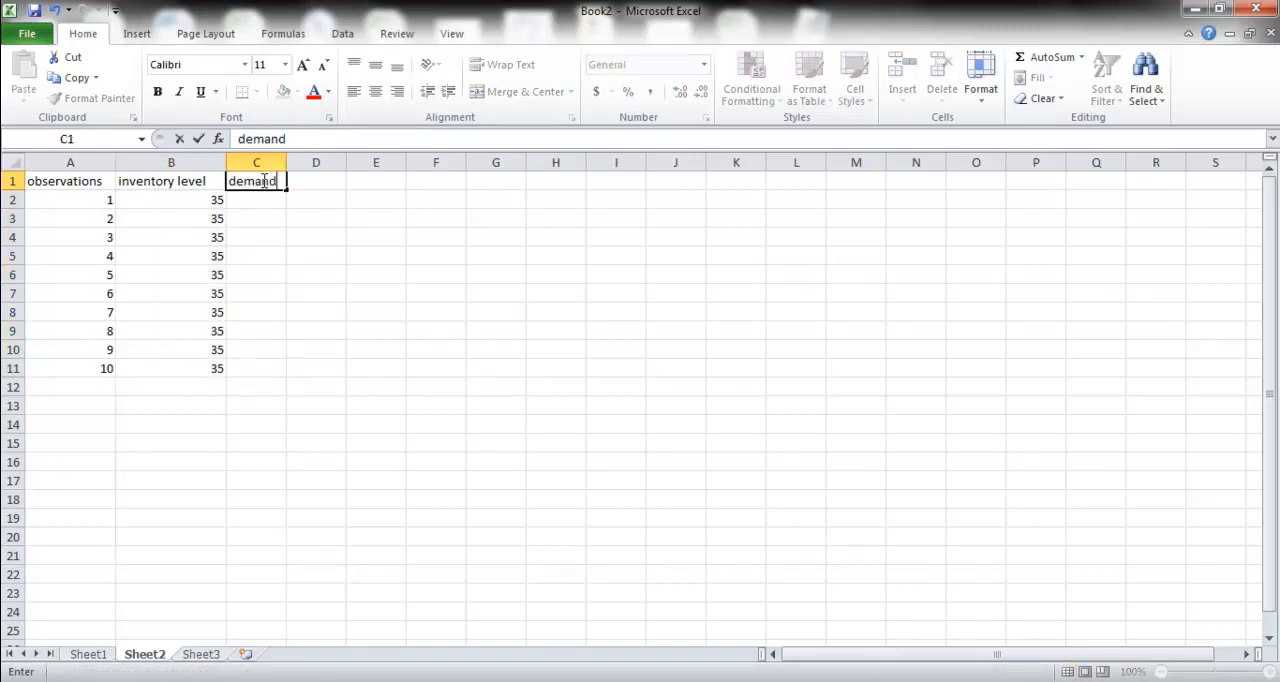
{"action": "key", "text": "enter"}
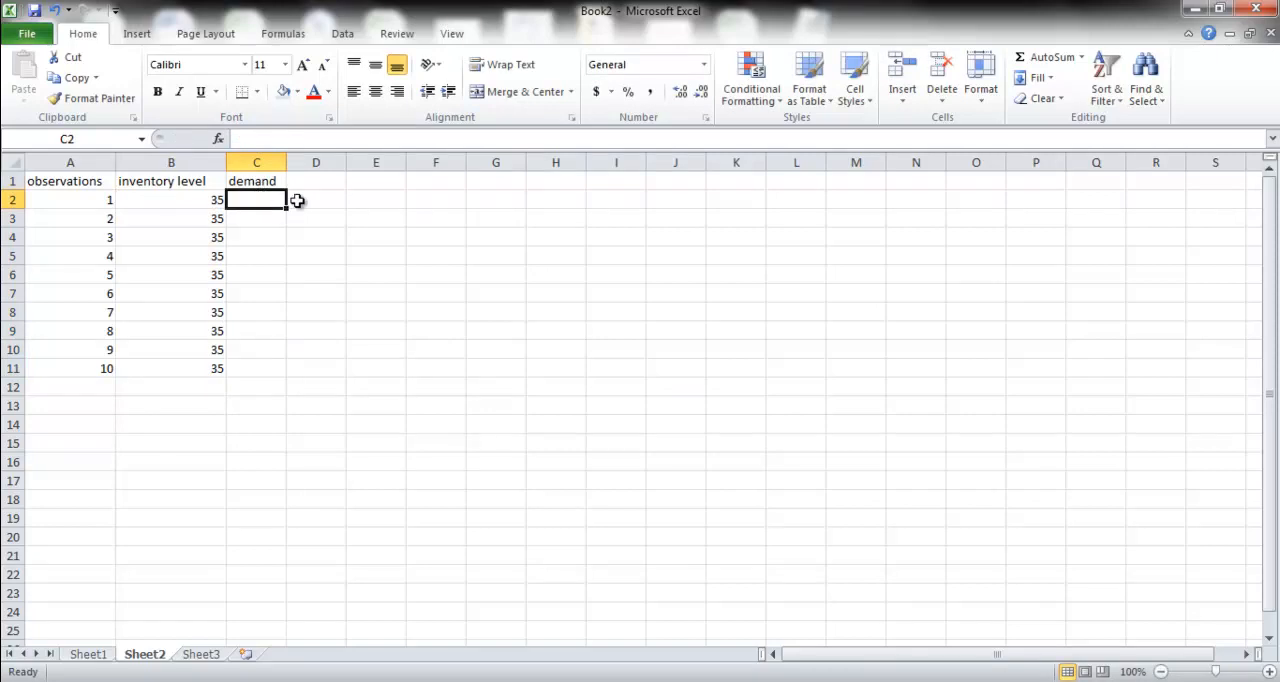
- Paste the demand figures (28, 17, 41…) into Sheet3 and type the 'service level' heading in D1
{"action": "right_click", "coordinate": [256, 199]}
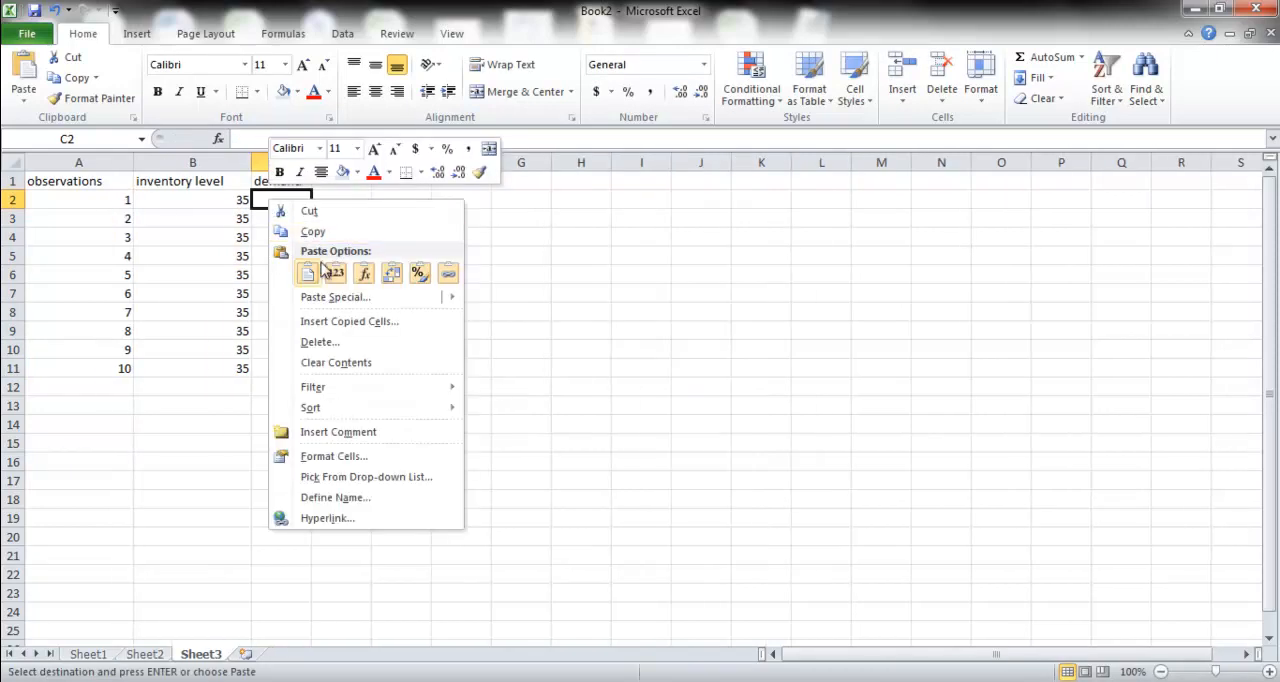
{"action": "left_click", "coordinate": [307, 273]}
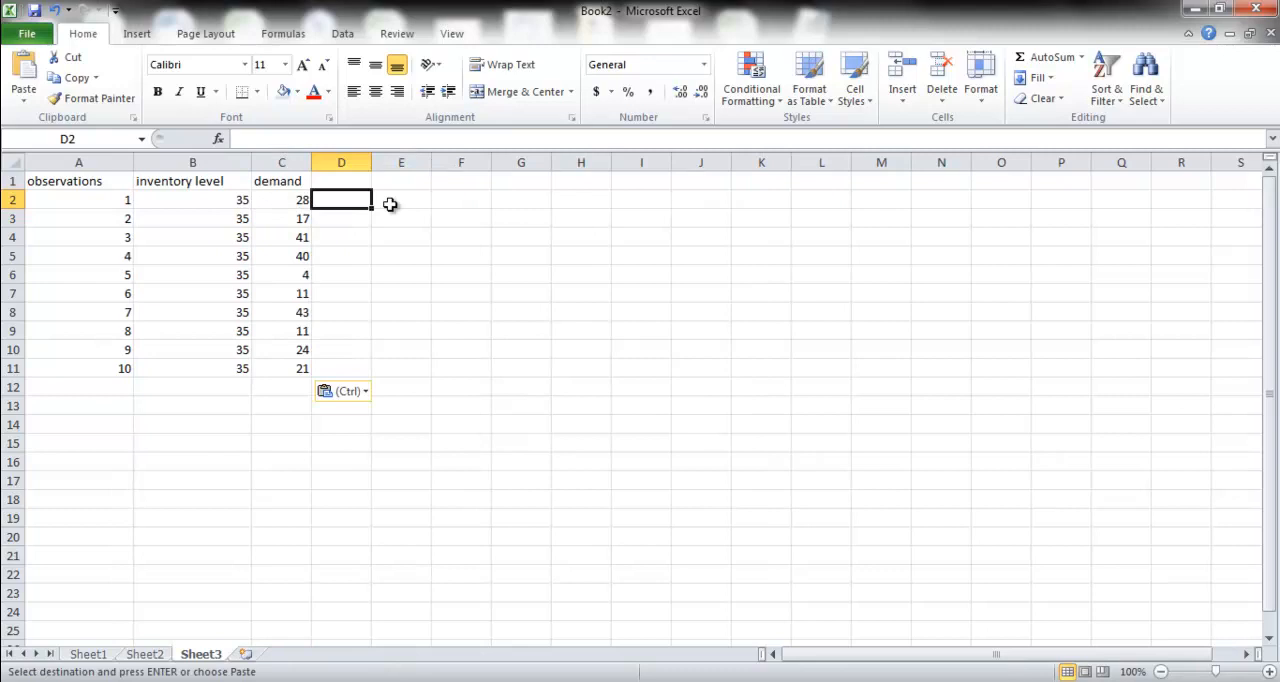
{"action": "left_click", "coordinate": [341, 255]}
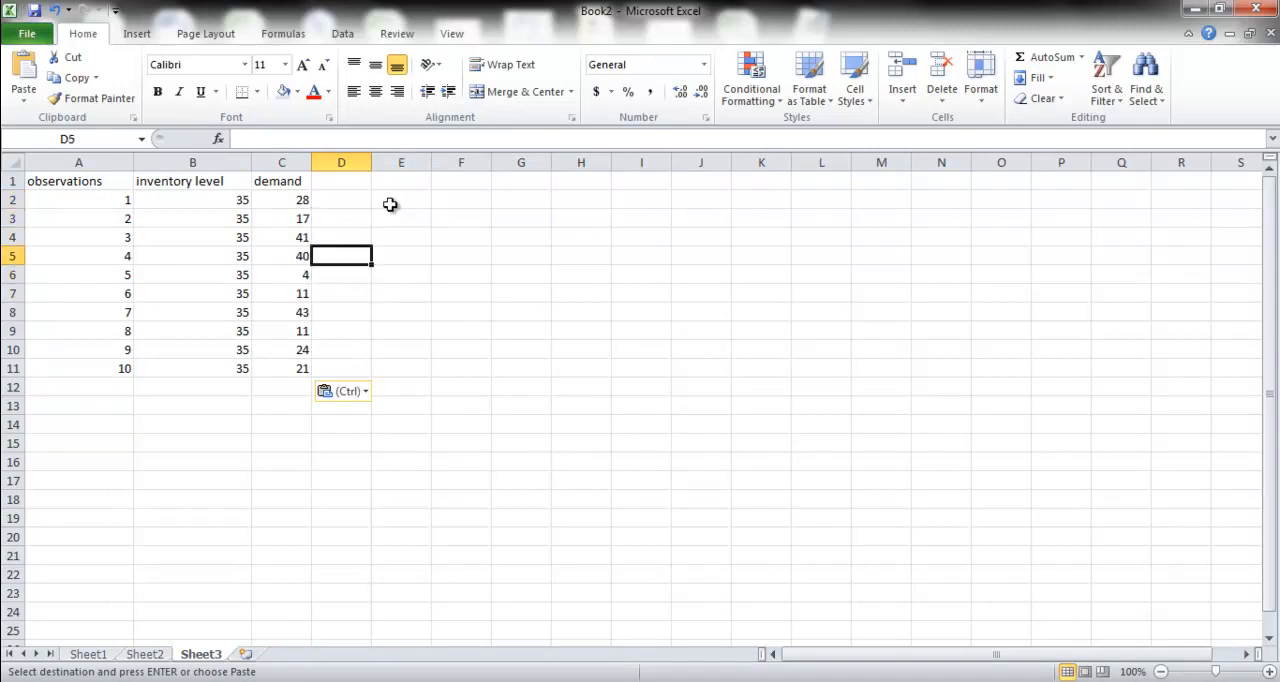
{"action": "type", "text": "service level"}
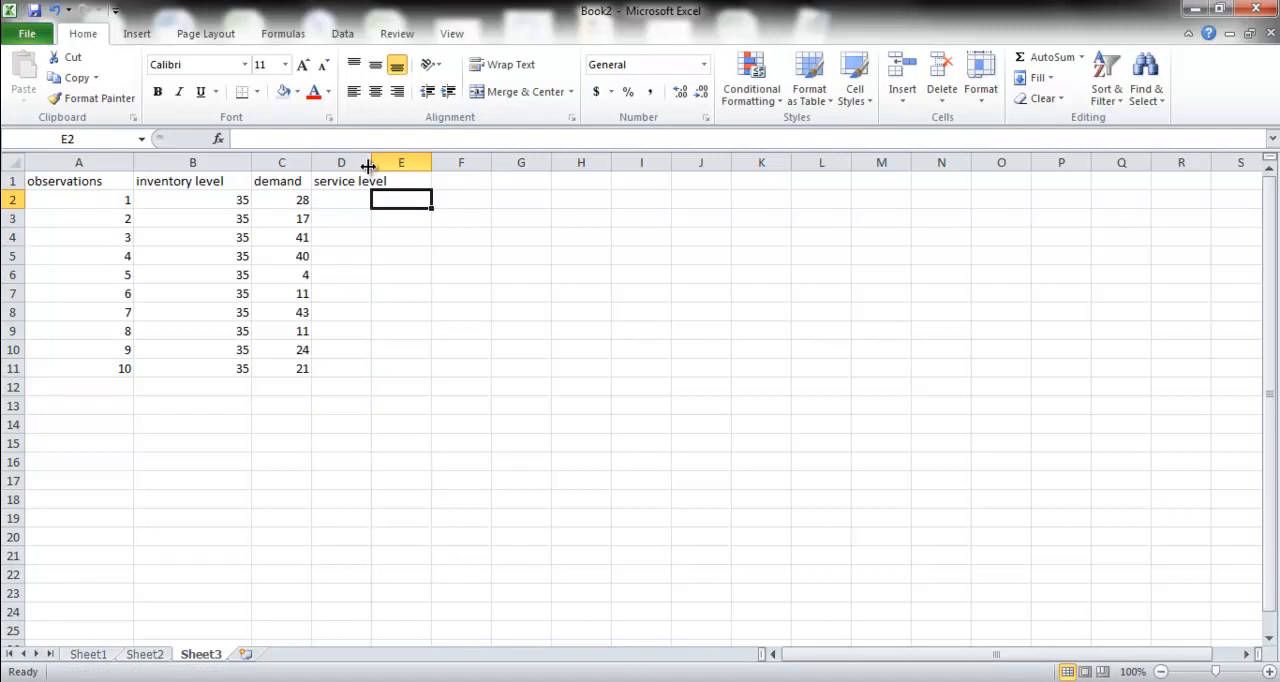
- Fill D2:D11 with =IF(B2>=C2,1,0), giving 1 where inventory covers demand
{"action": "left_click", "coordinate": [357, 199]}
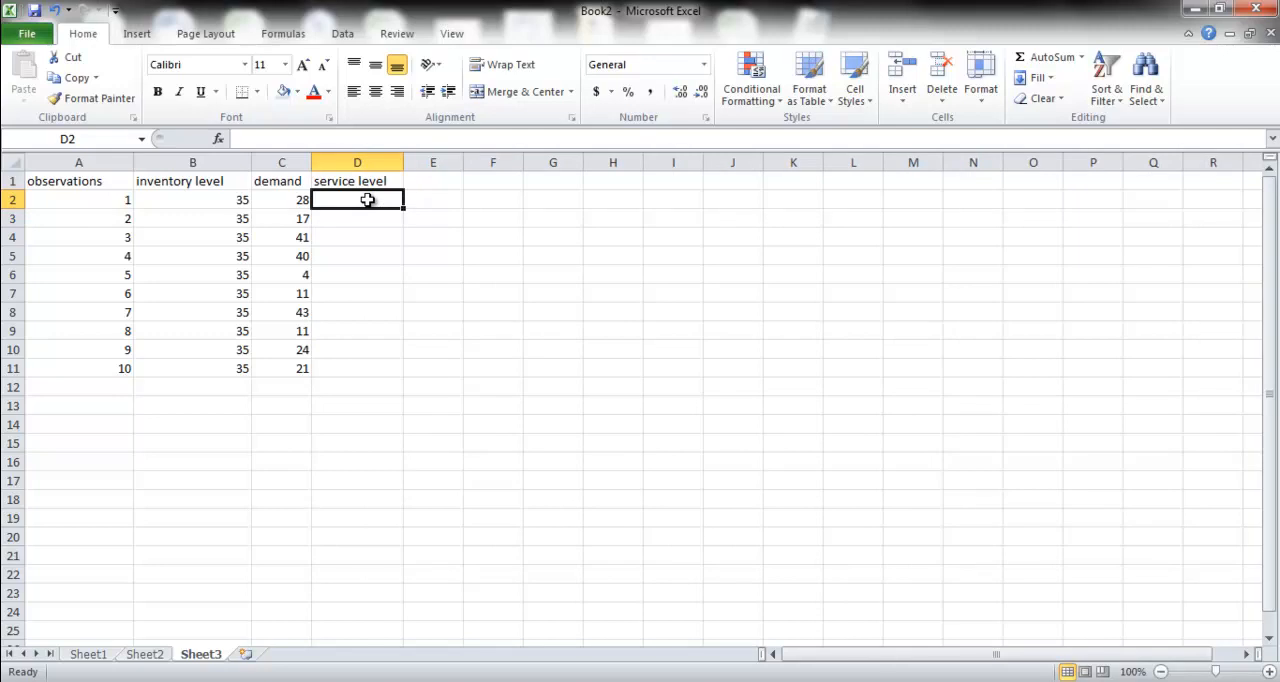
{"action": "type", "text": "=if"}
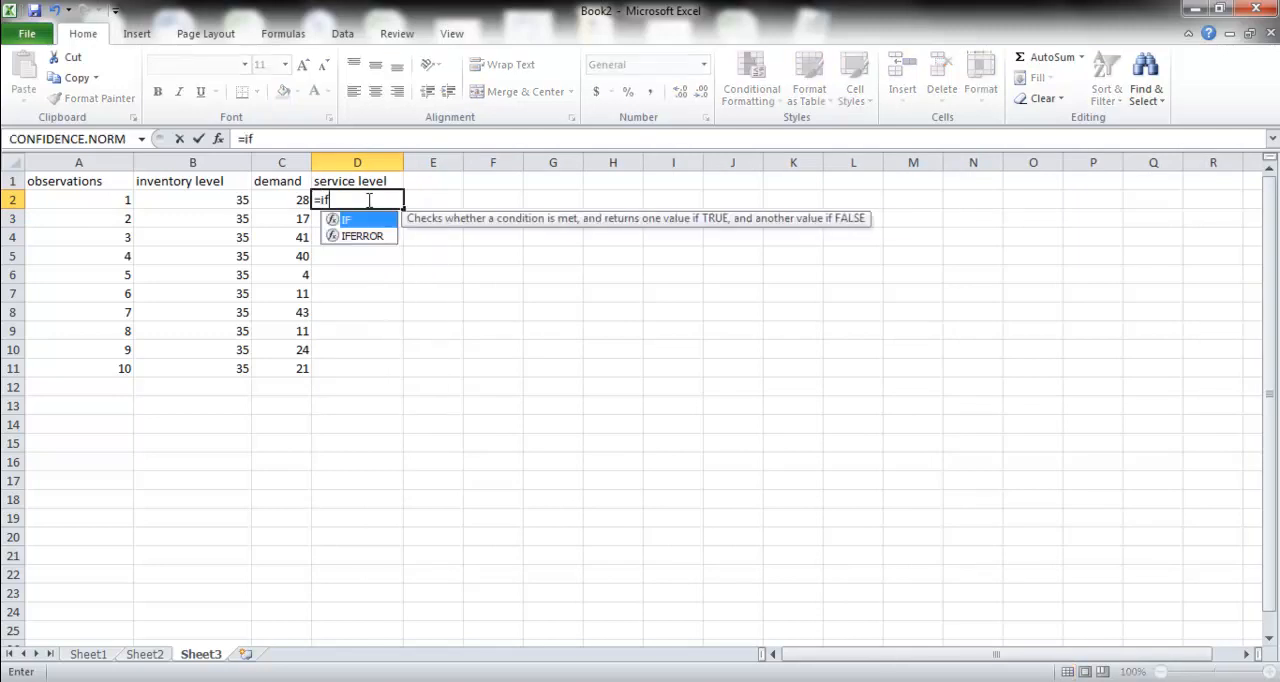
{"action": "type", "text": "(B2>=C2m"}
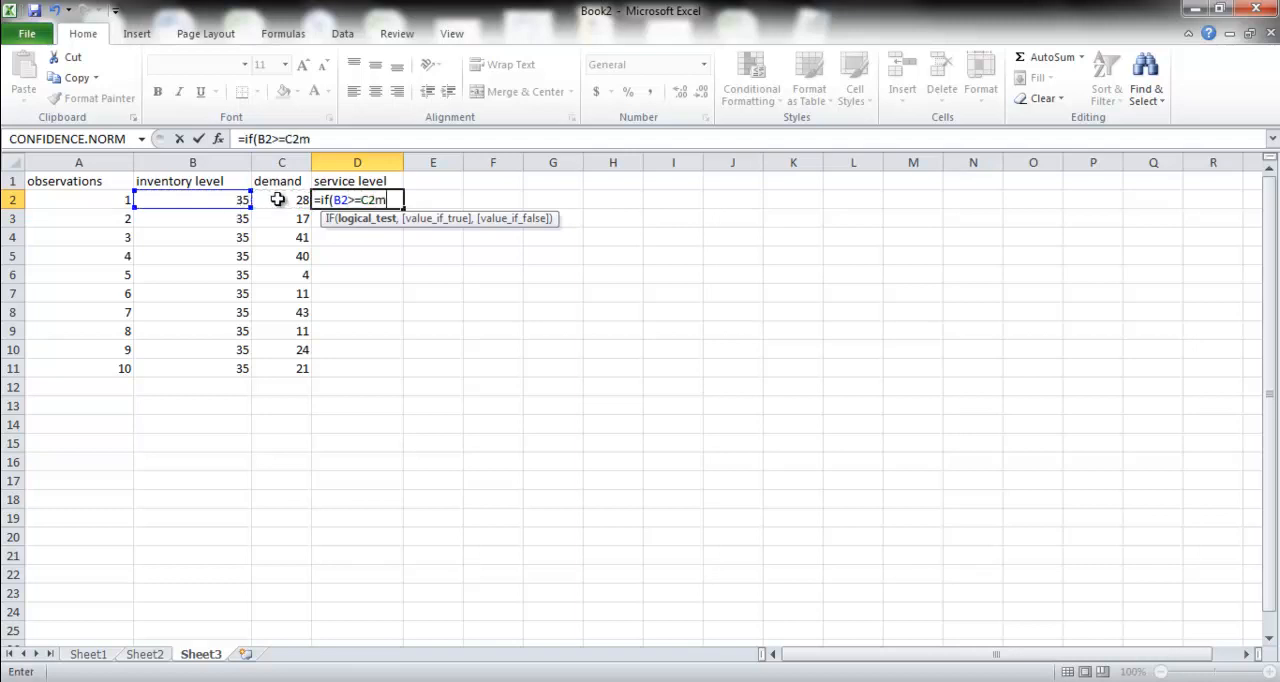
{"action": "type", "text": ",1,0"}
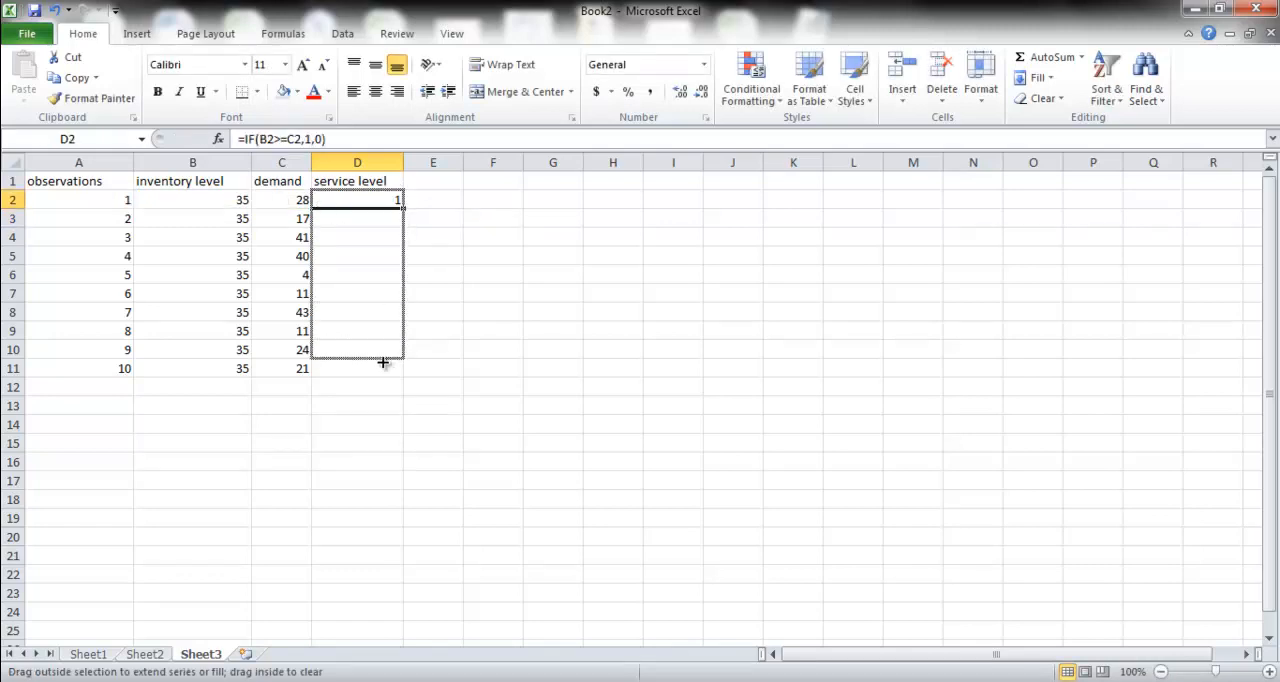
{"action": "left_click_drag", "start_coordinate": [385, 199], "coordinate": [385, 368]}
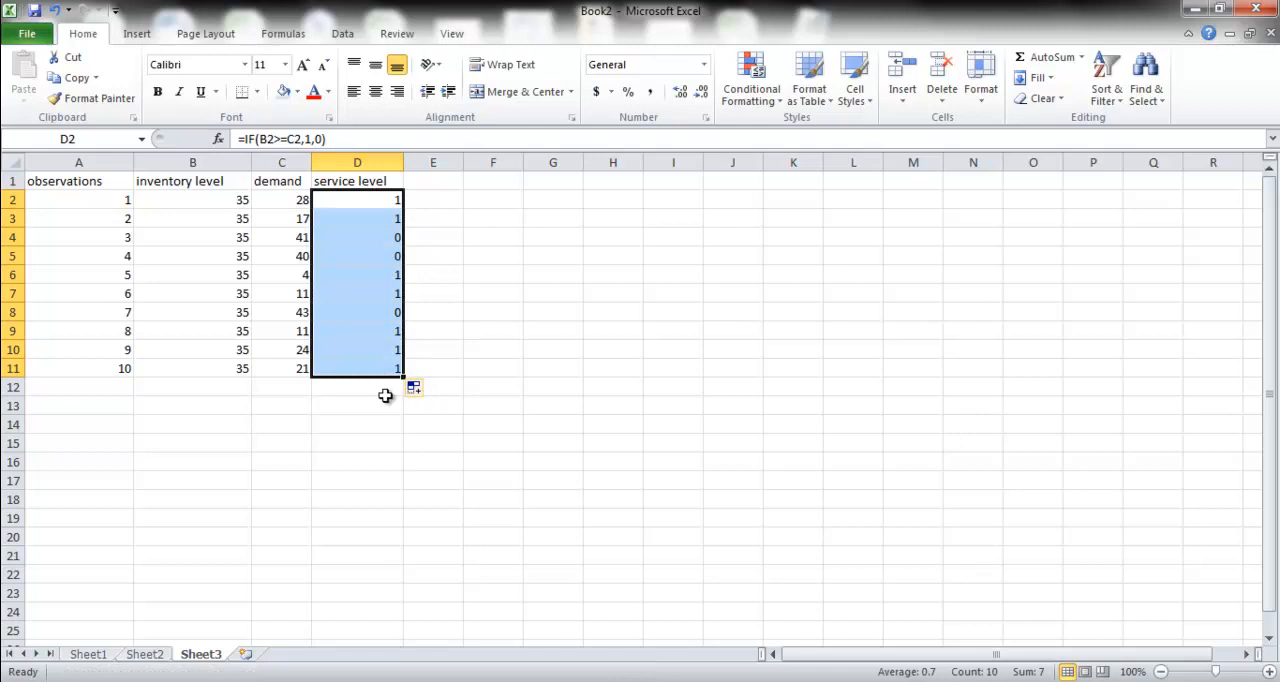
{"action": "left_click", "coordinate": [357, 387]}
{"action": "type", "text": "=D12/"}
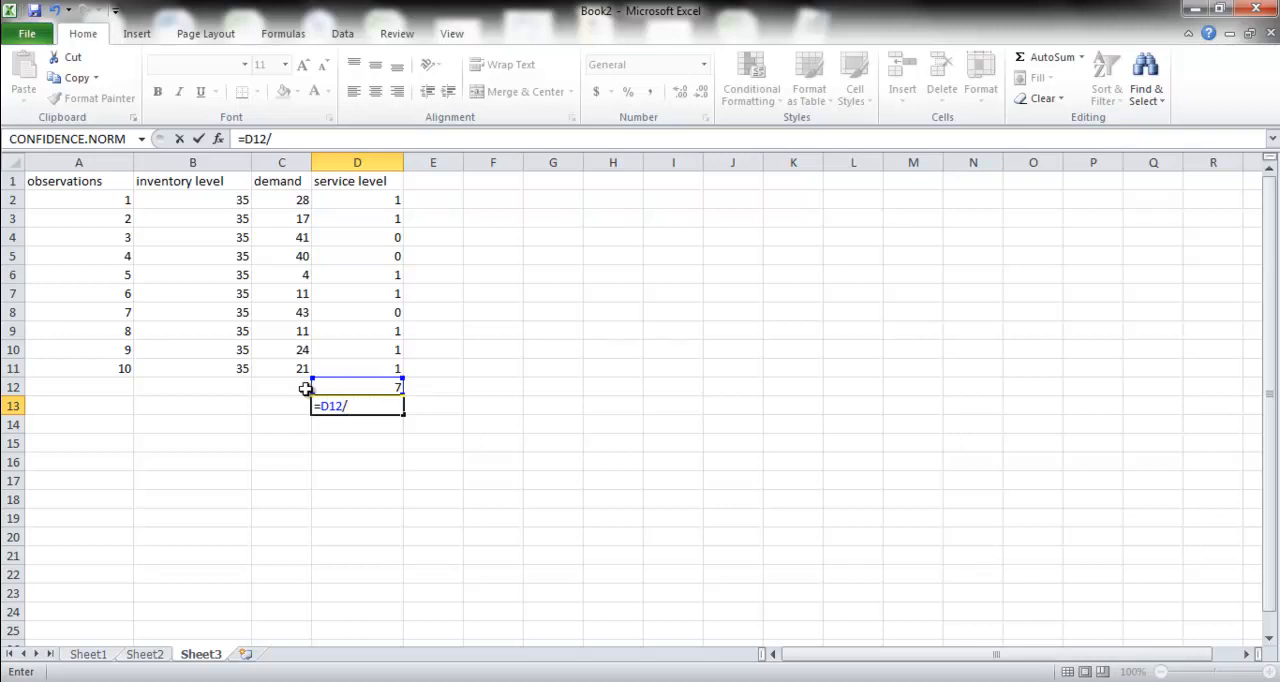
- Finish the 70% service level in D13, shade it yellow, and head column E 'fill rate'
{"action": "left_click", "coordinate": [78, 368]}
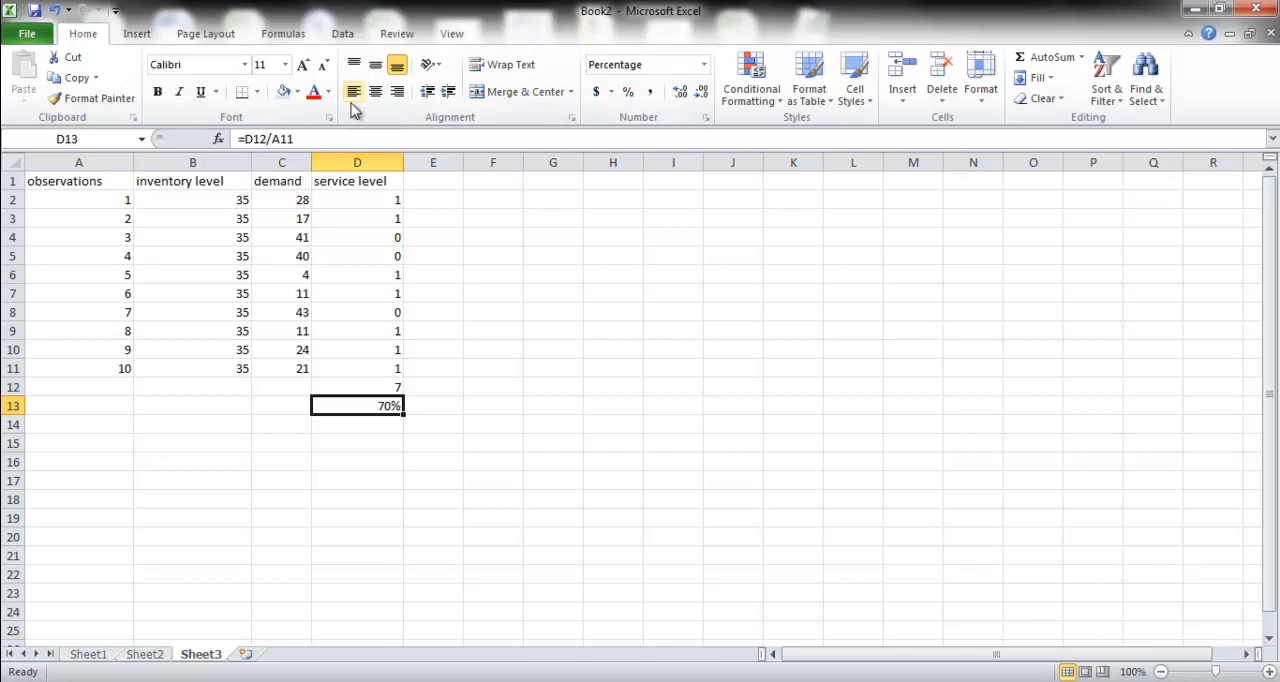
{"action": "left_click", "coordinate": [297, 91]}
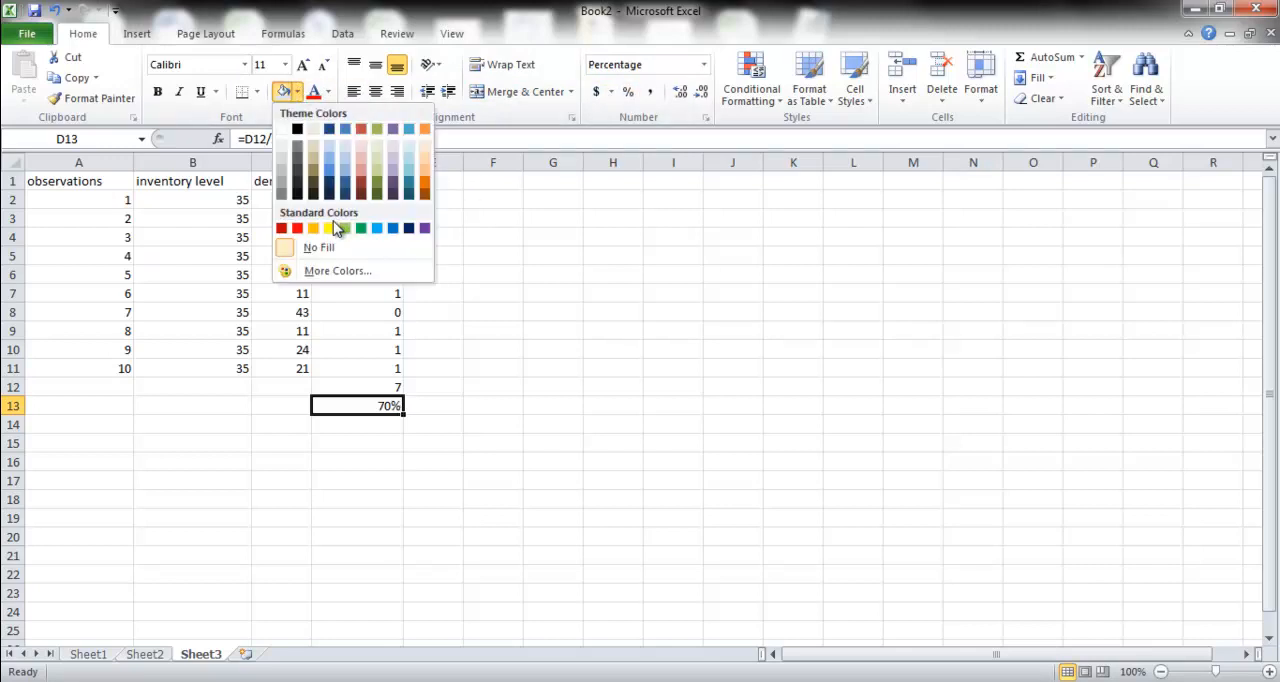
{"action": "left_click", "coordinate": [314, 228]}
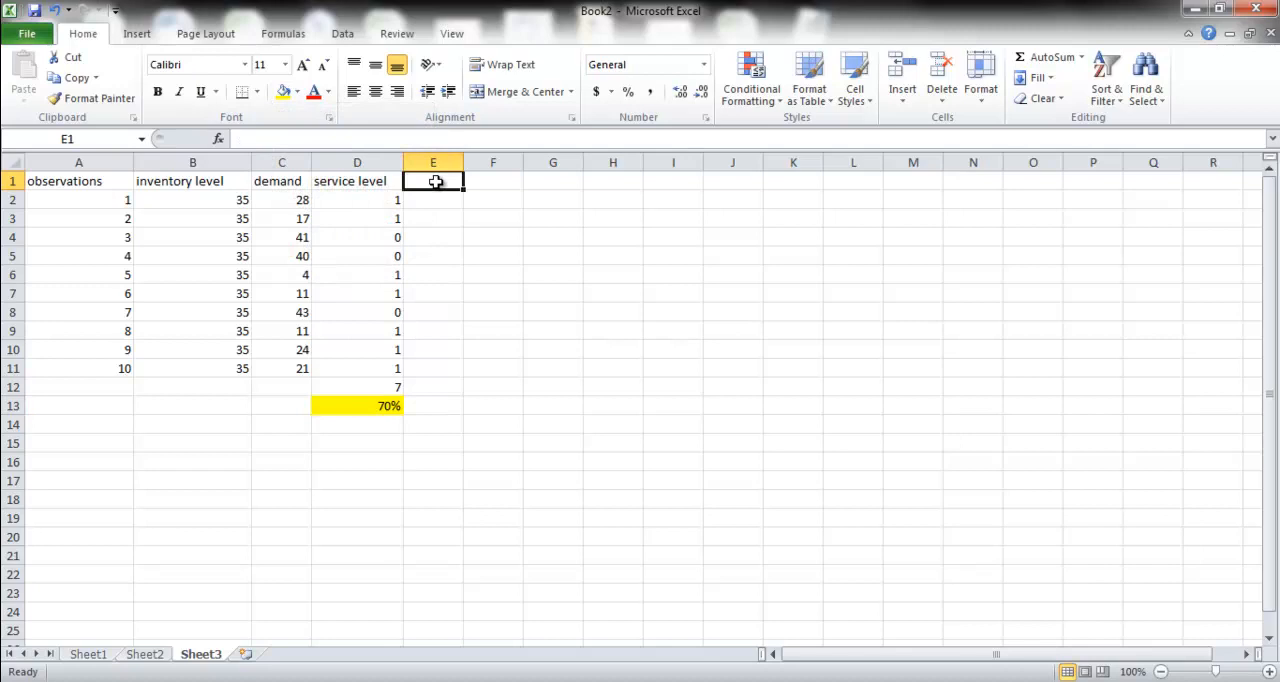
{"action": "type", "text": "fill rate"}
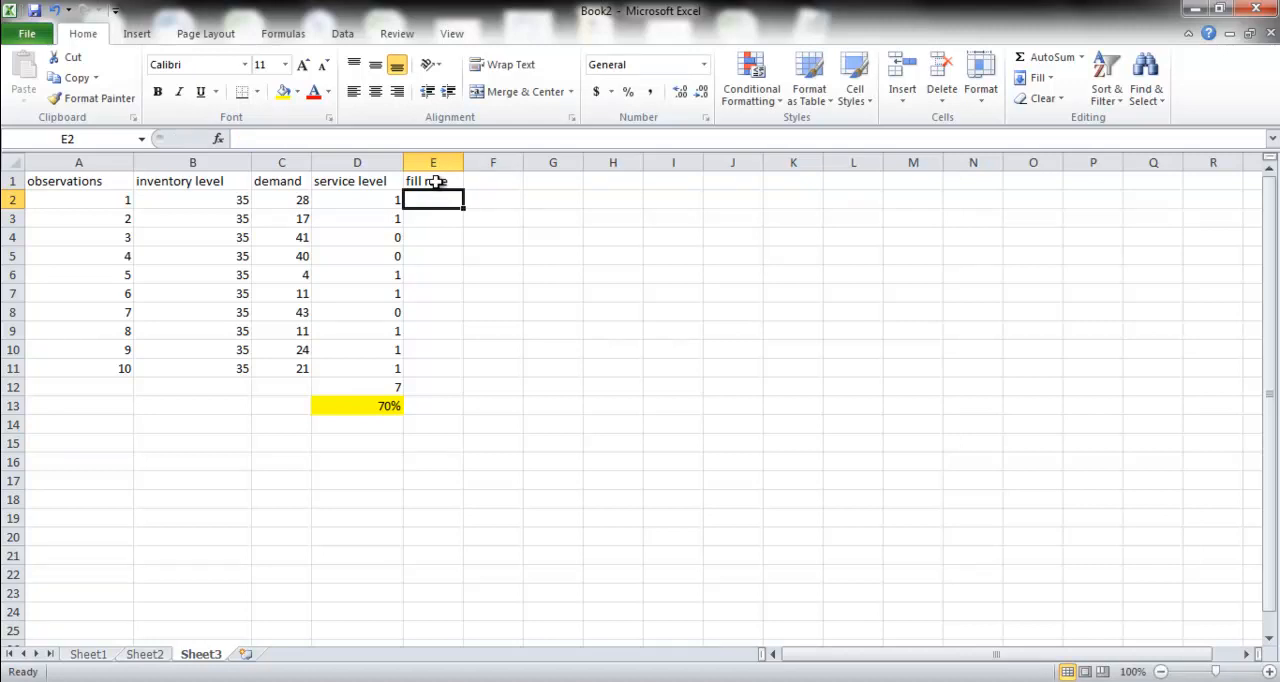
{"action": "mouse_move", "coordinate": [583, 263]}
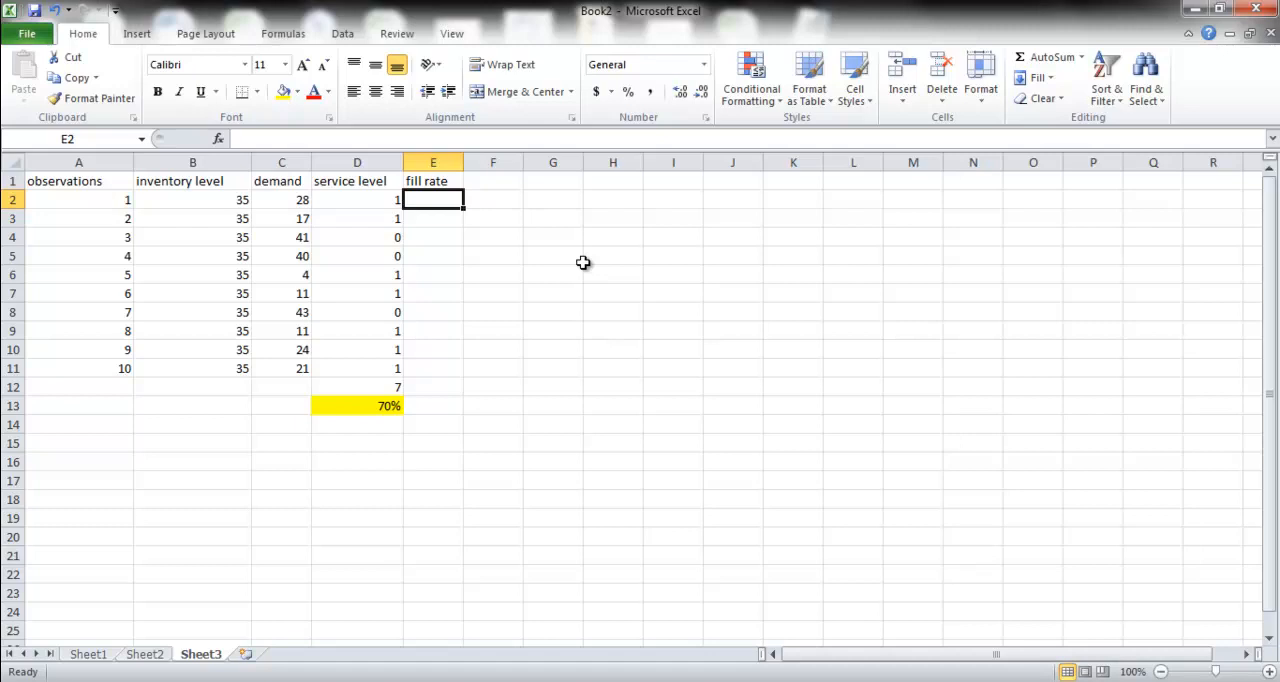
- Review D2's IF formula, then begin a formula with = in E2
{"action": "left_click", "coordinate": [357, 199]}
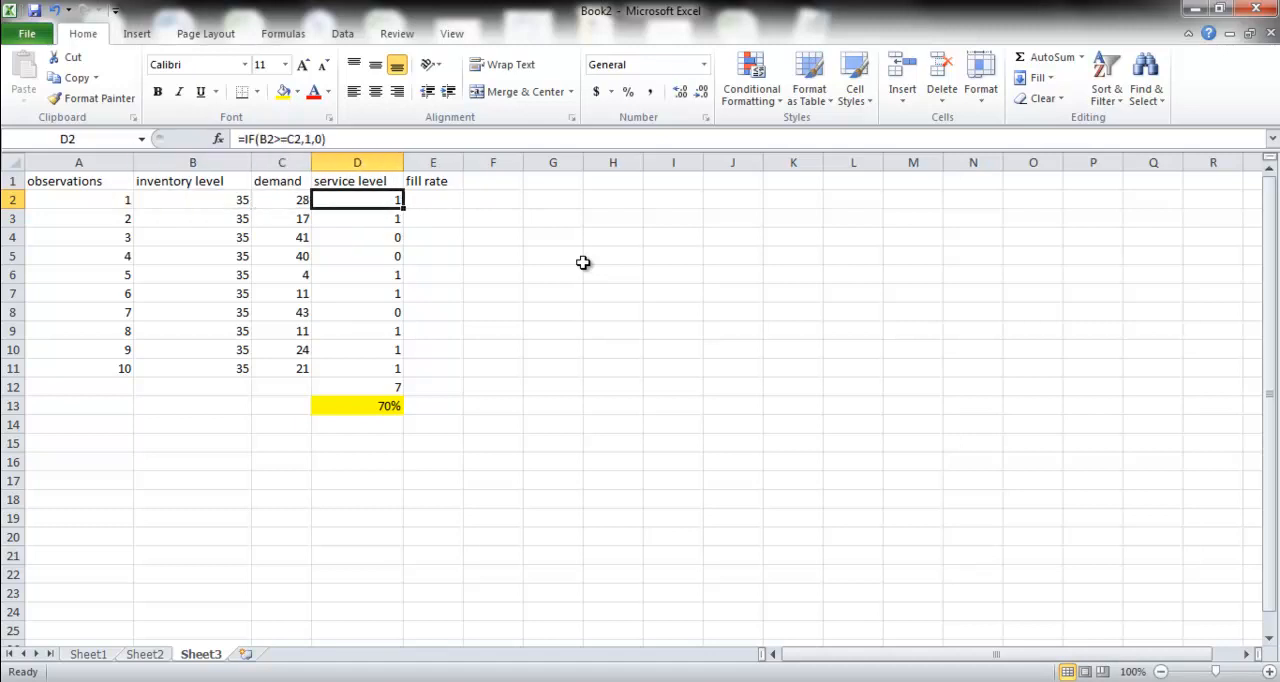
{"action": "left_click", "coordinate": [432, 199]}
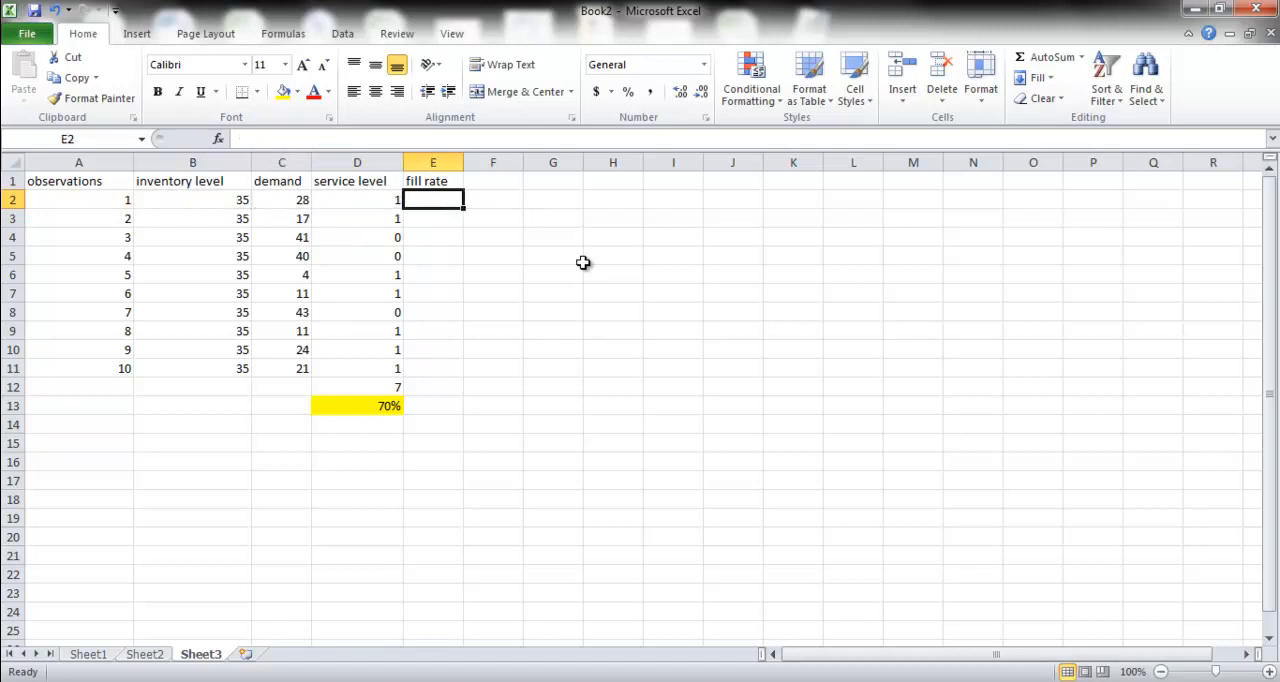
{"action": "type", "text": "="}
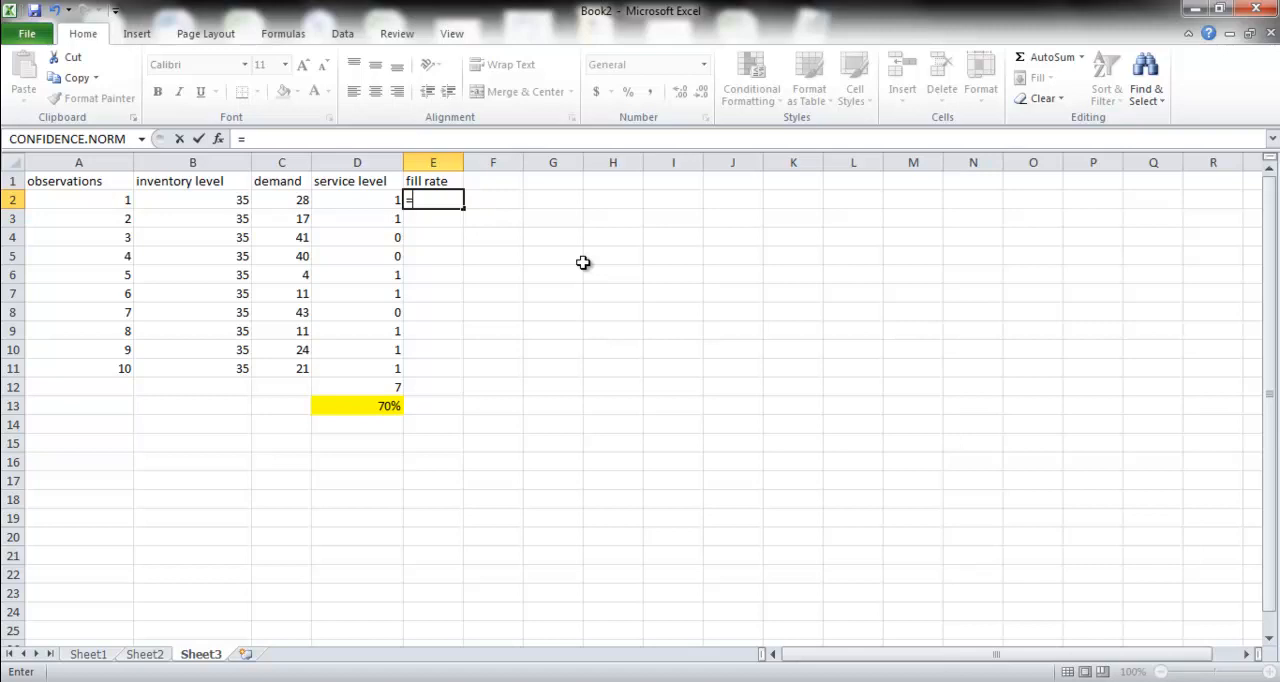
- Enter the shortage formula =IF(D2,0,C2-B2) in E2
{"action": "type", "text": "=if("}
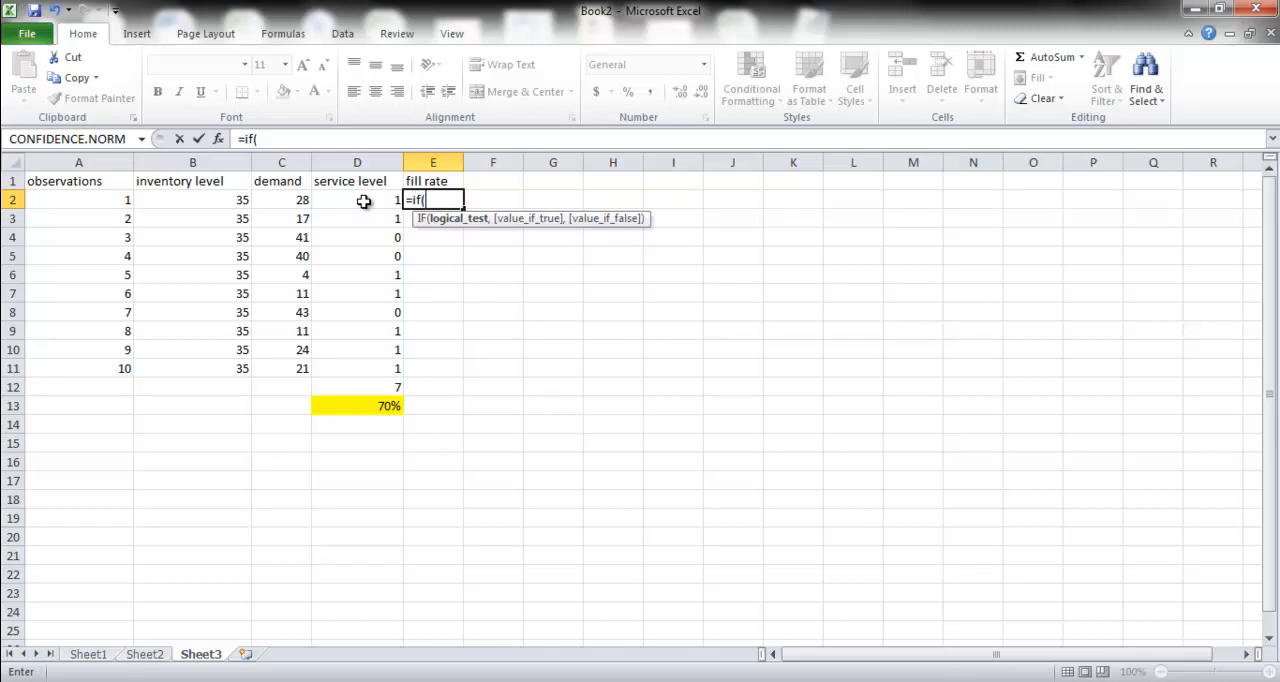
{"action": "left_click", "coordinate": [357, 199]}
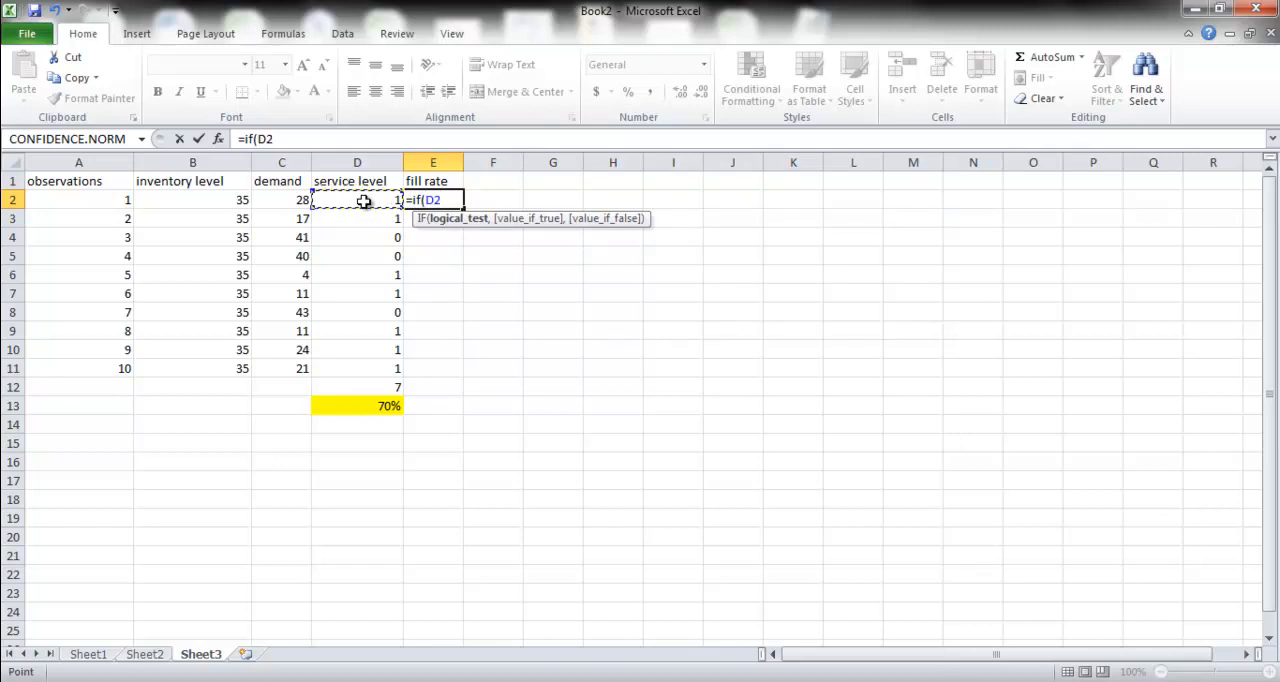
{"action": "type", "text": ",0,"}
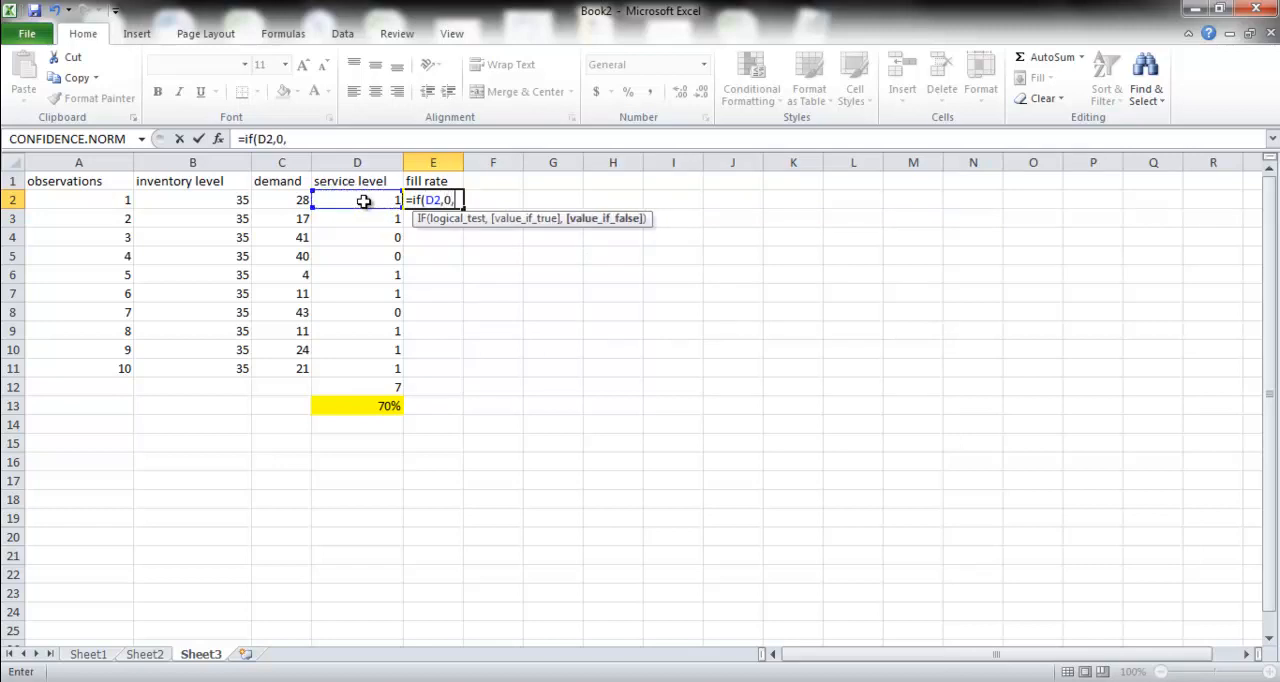
{"action": "mouse_move", "coordinate": [282, 199]}
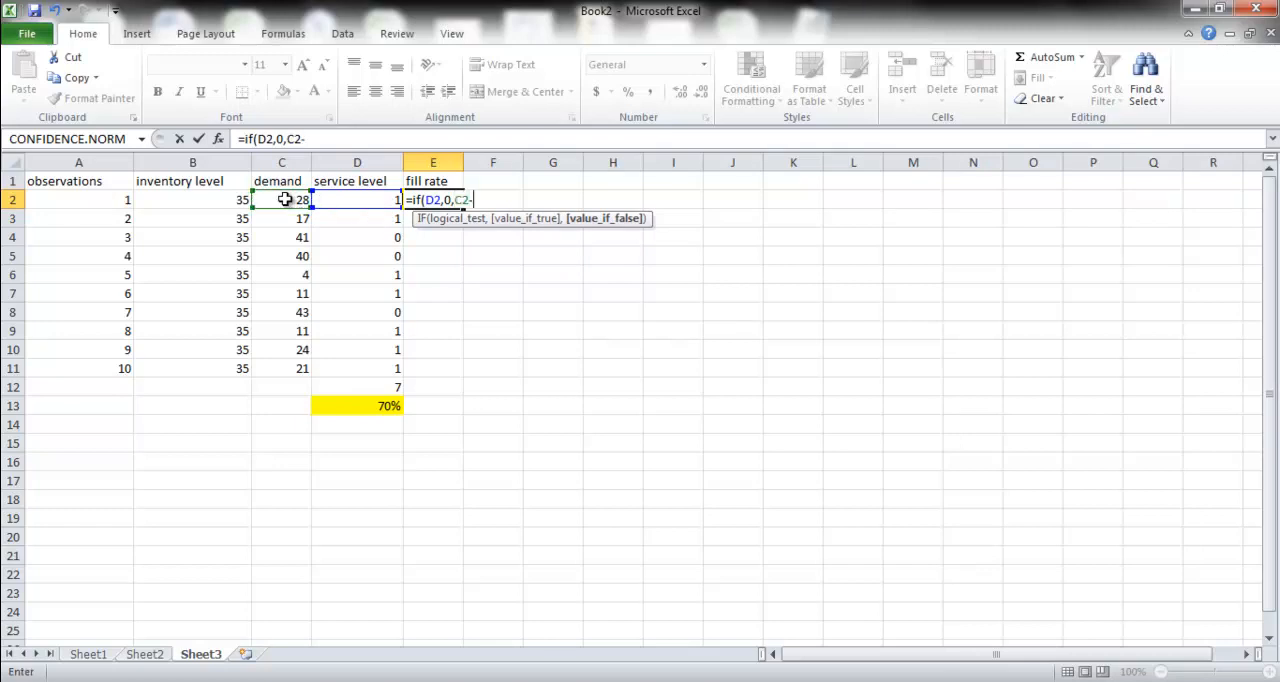
{"action": "left_click", "coordinate": [192, 199]}
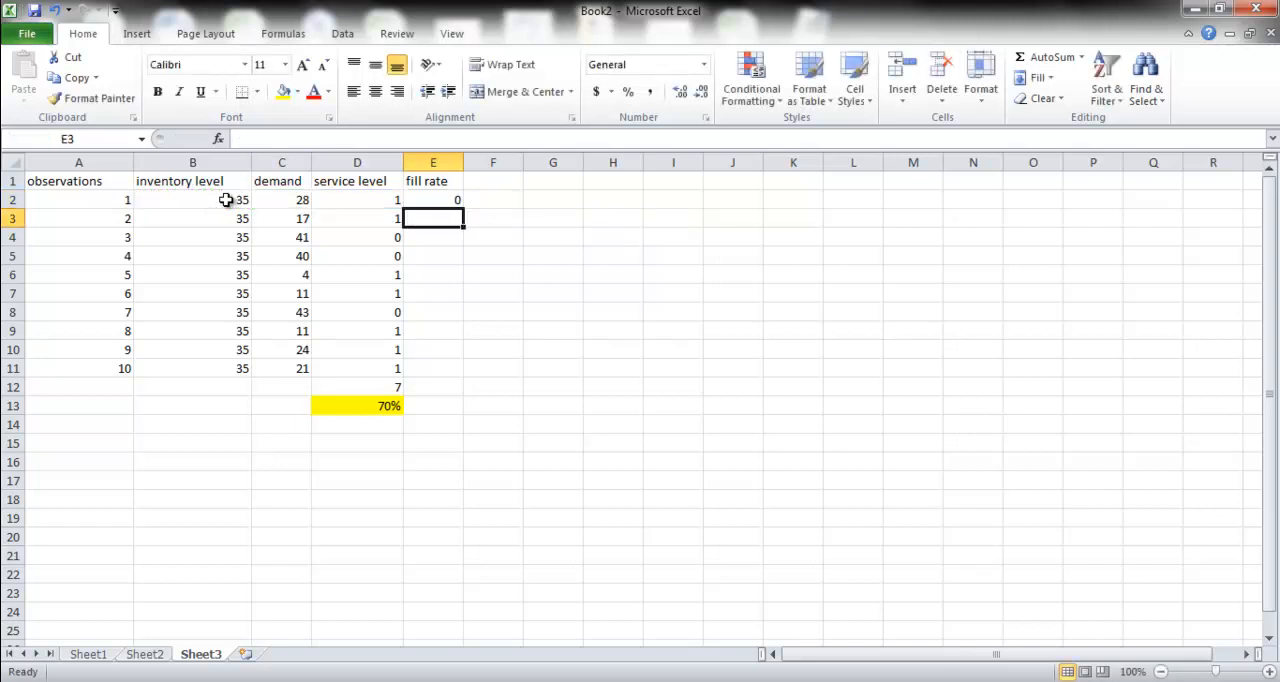
- Copy the shortage formula down to E11 and AutoSum the shortages to 19 in E12
{"action": "left_click", "coordinate": [432, 199]}
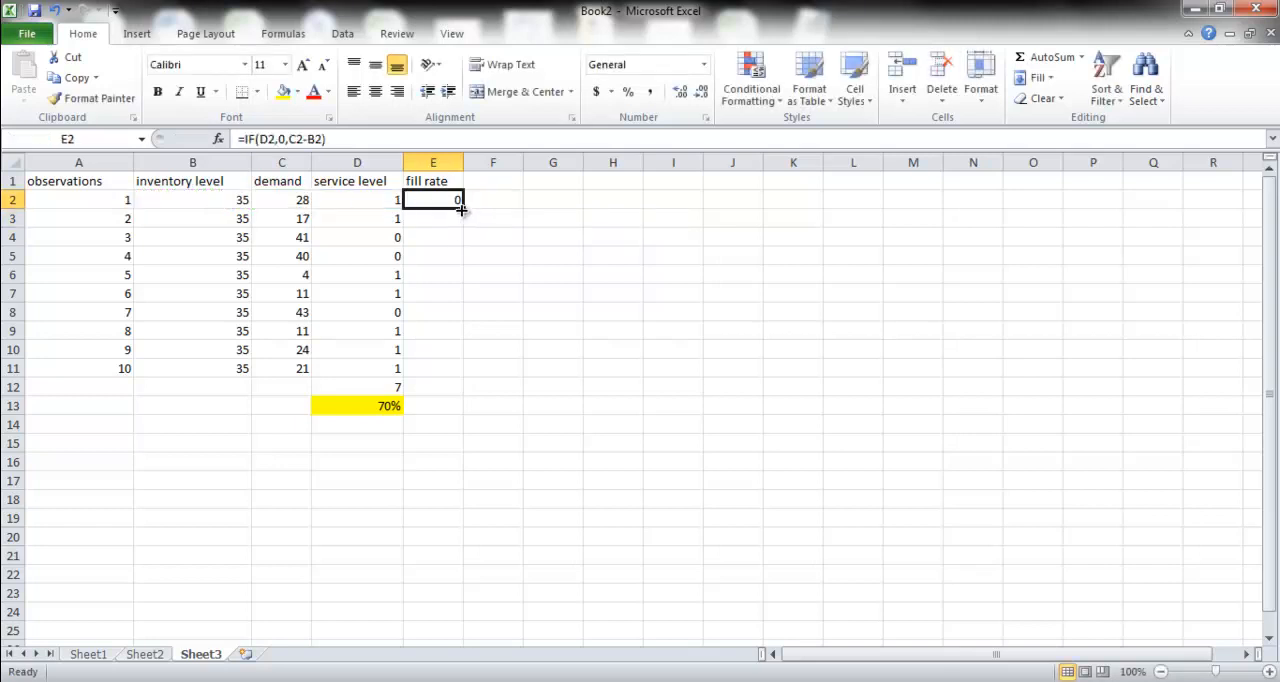
{"action": "left_click_drag", "start_coordinate": [460, 207], "coordinate": [460, 377]}
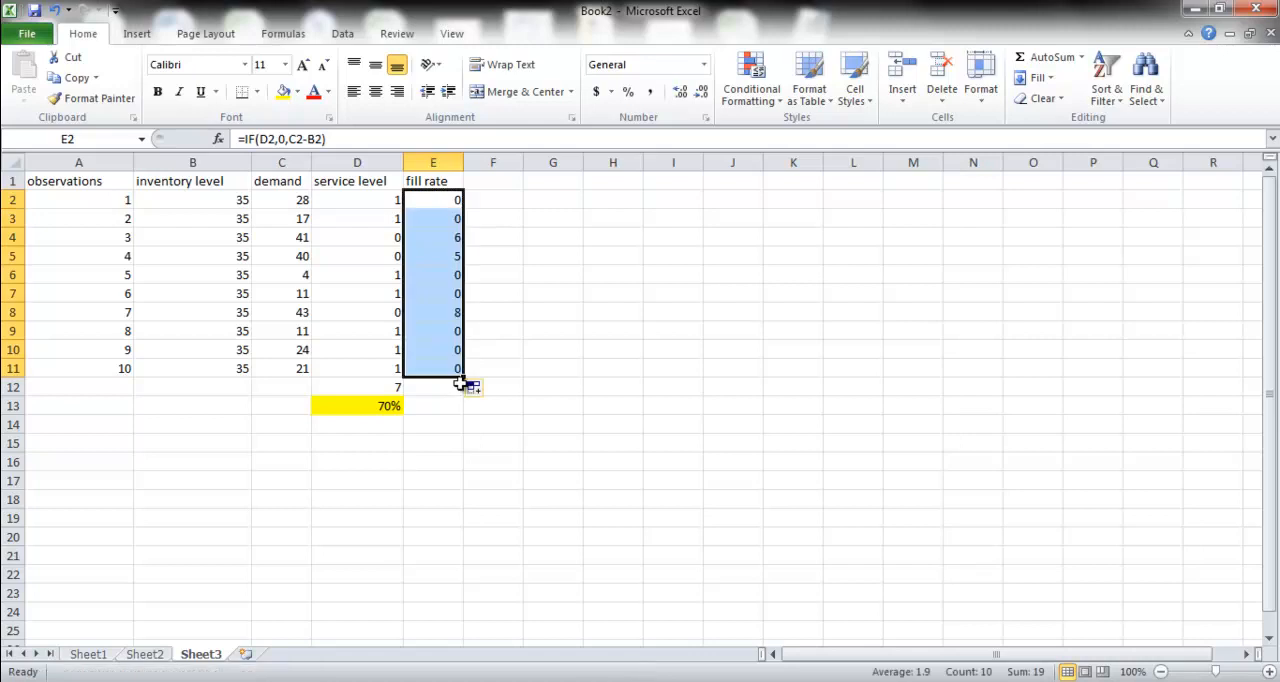
{"action": "left_click", "coordinate": [432, 387]}
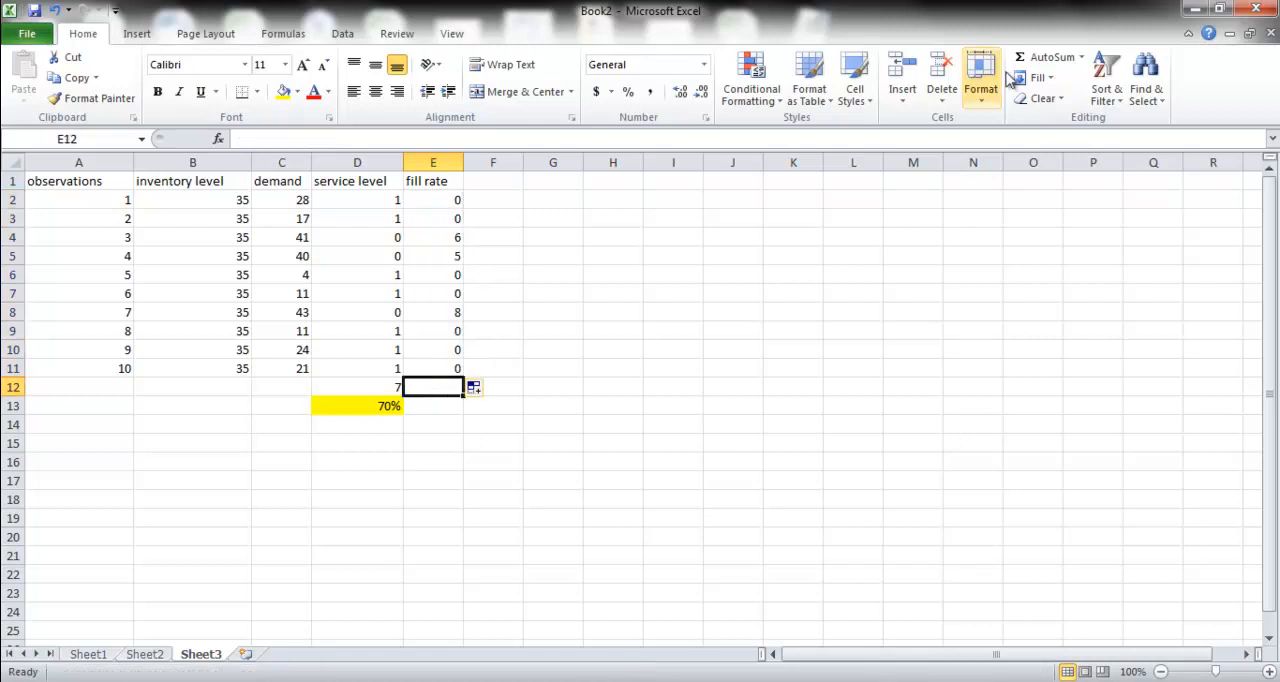
{"action": "left_click", "coordinate": [1048, 57]}
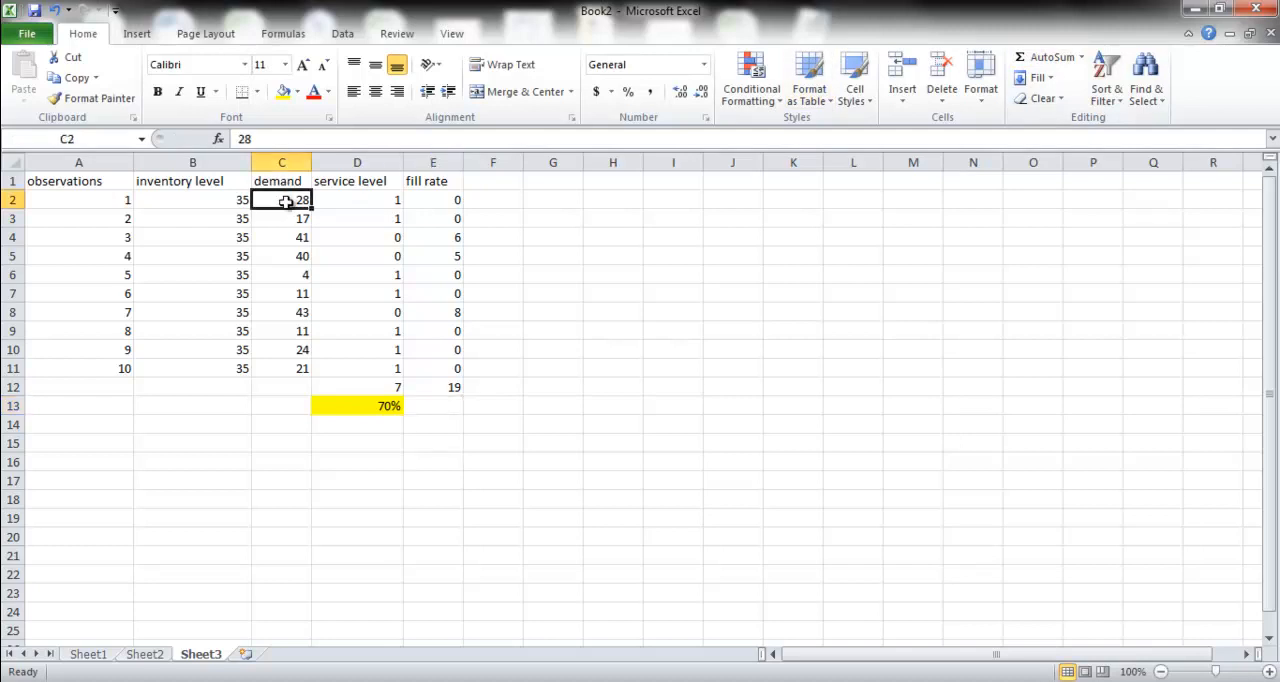
- Total demand as 240 in C12 and compute the 92% fill rate =SUM(C12-E12)/C12 in E13
{"action": "left_click_drag", "start_coordinate": [281, 199], "coordinate": [281, 368]}
{"action": "type", "text": "="}
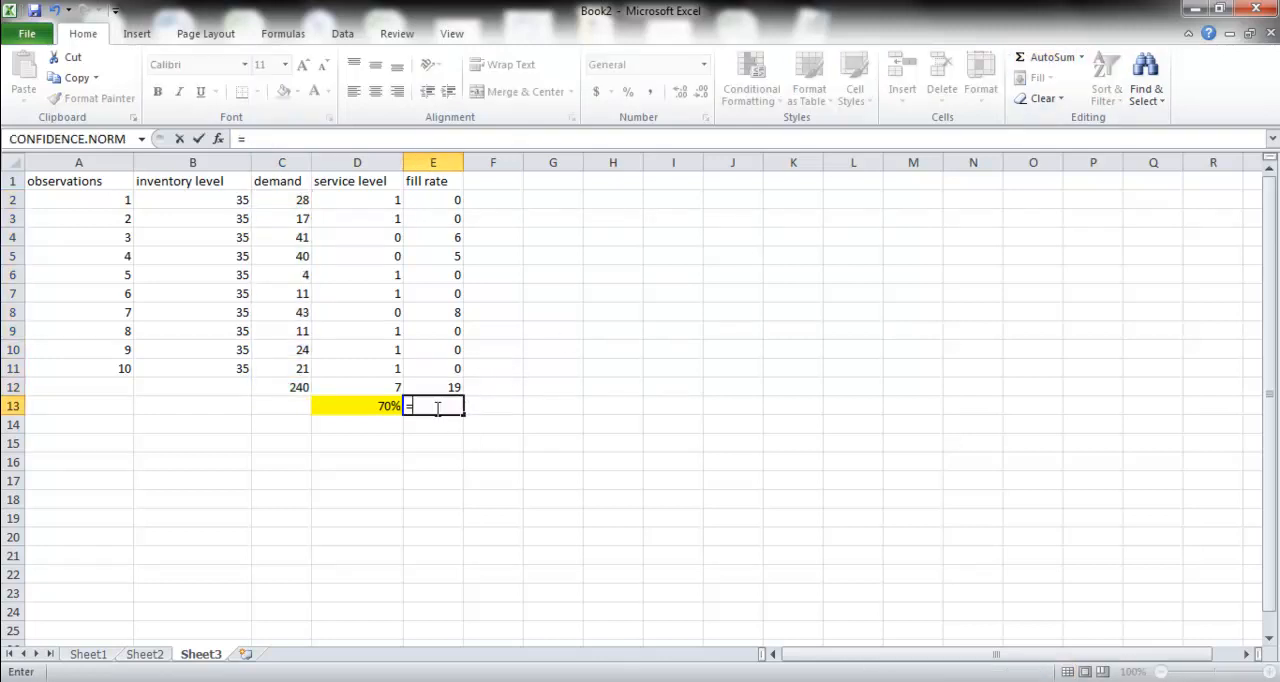
{"action": "type", "text": "sum"}
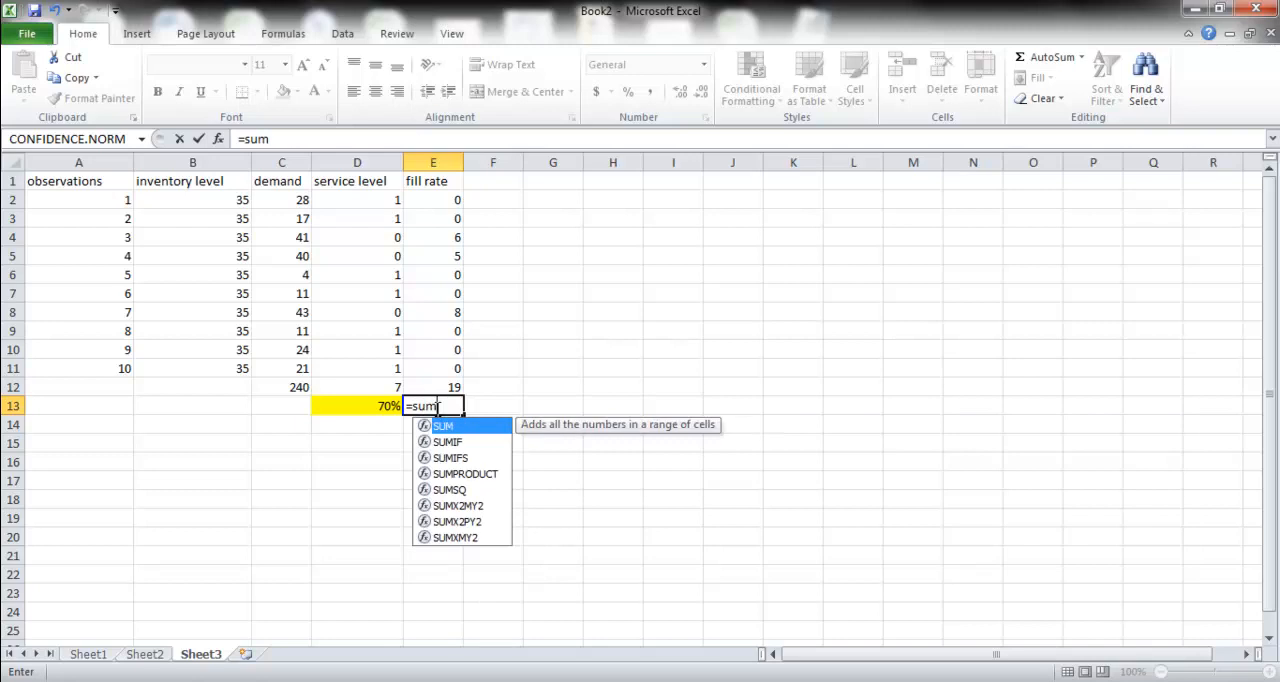
{"action": "left_click", "coordinate": [281, 387]}
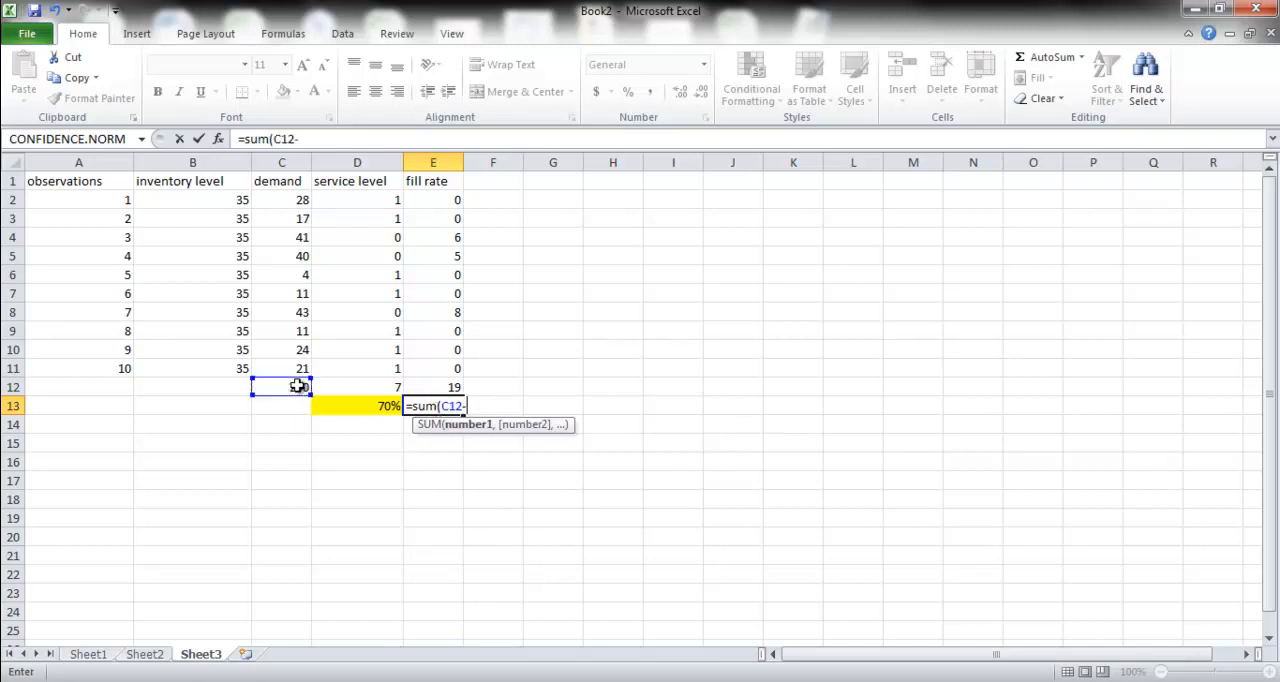
{"action": "left_click", "coordinate": [432, 387]}
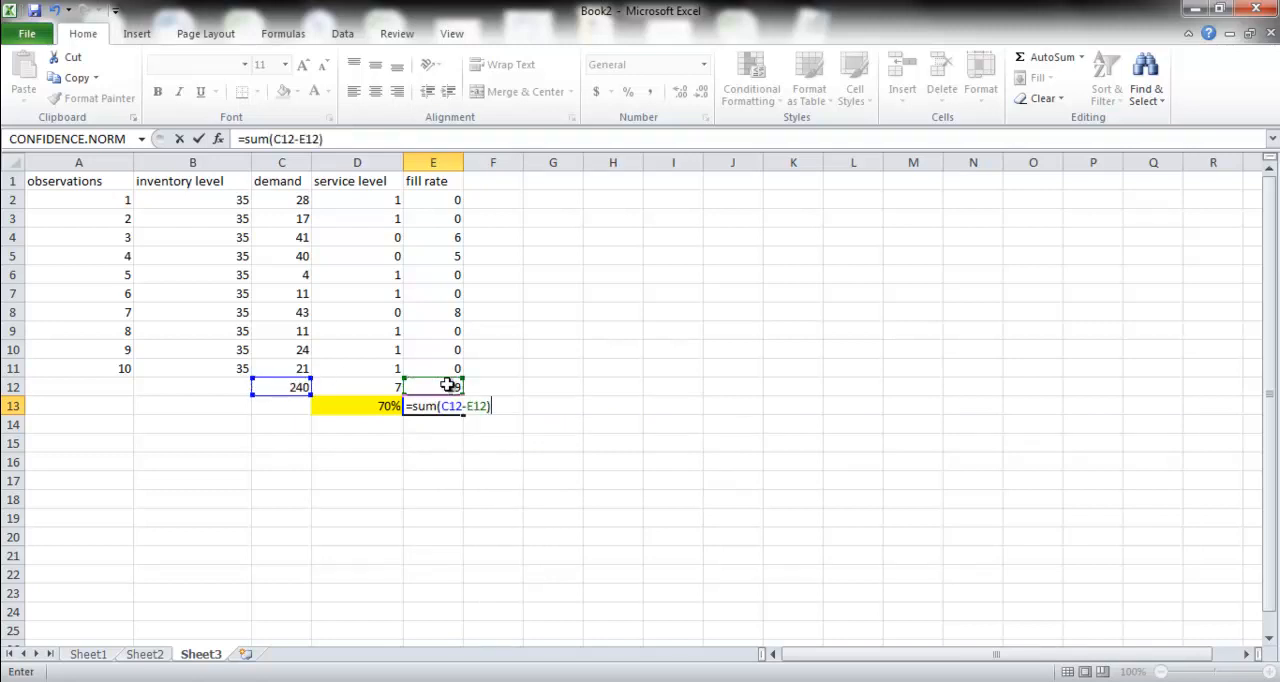
{"action": "type", "text": "/"}
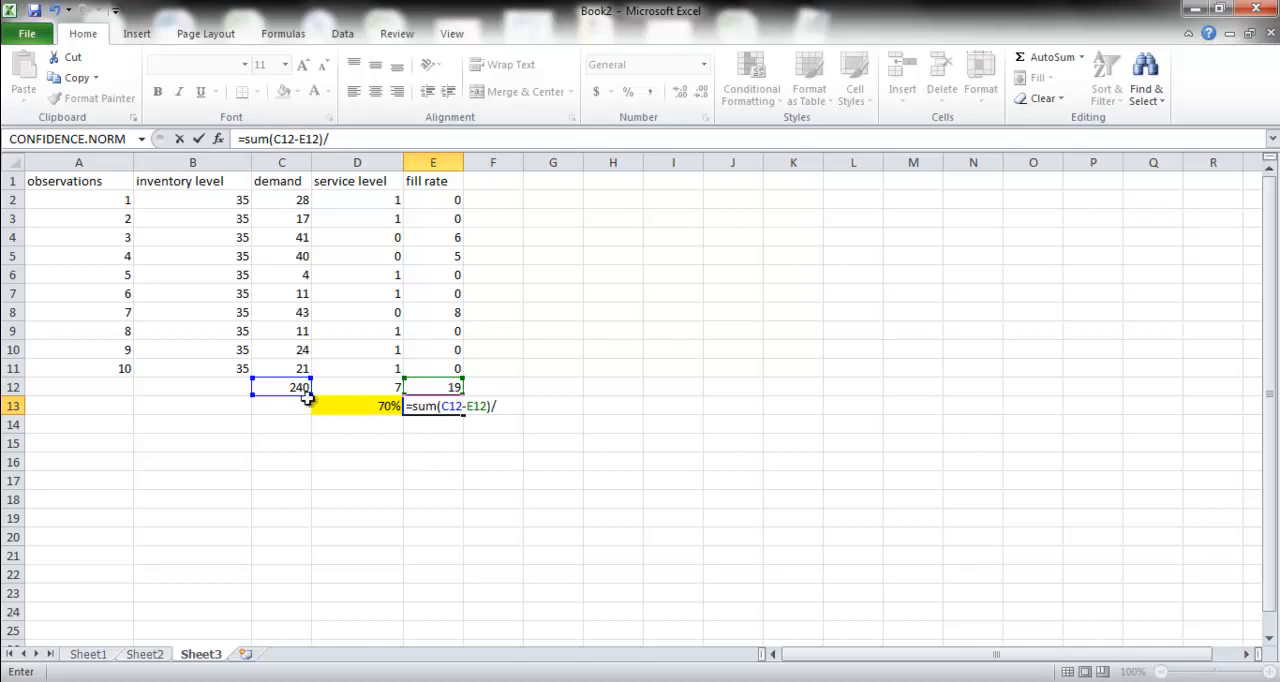
{"action": "left_click", "coordinate": [281, 387]}
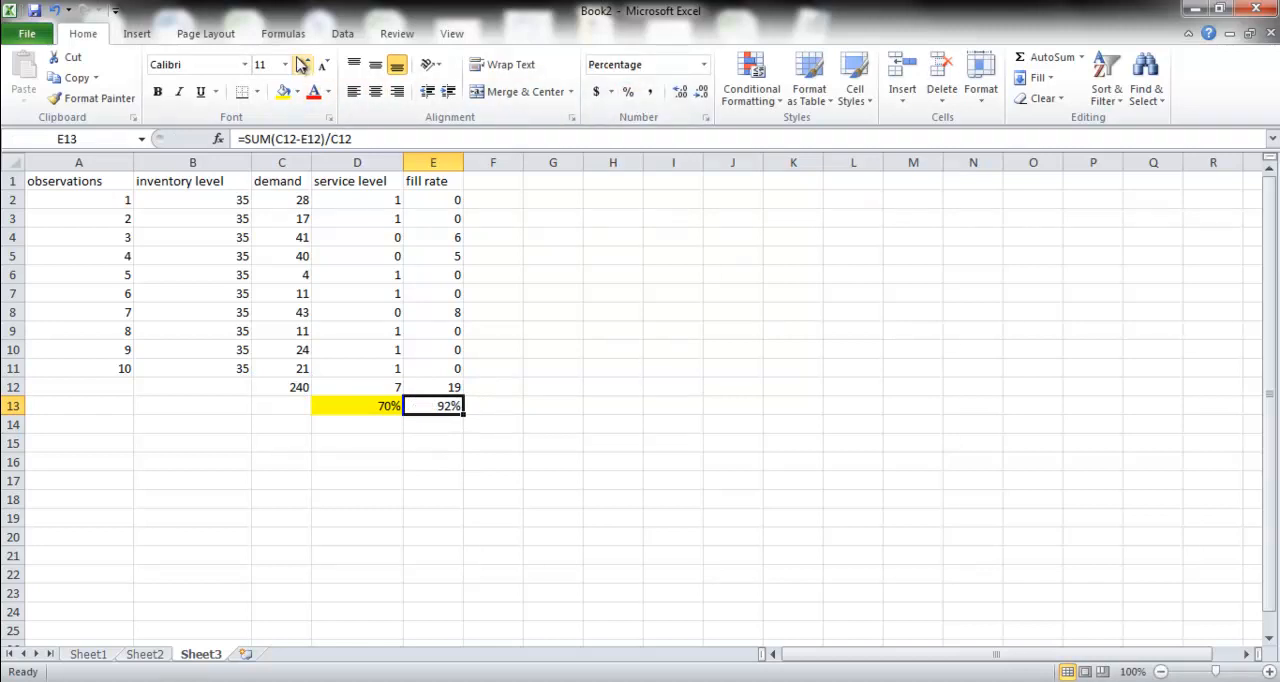
{"action": "left_click", "coordinate": [327, 91]}
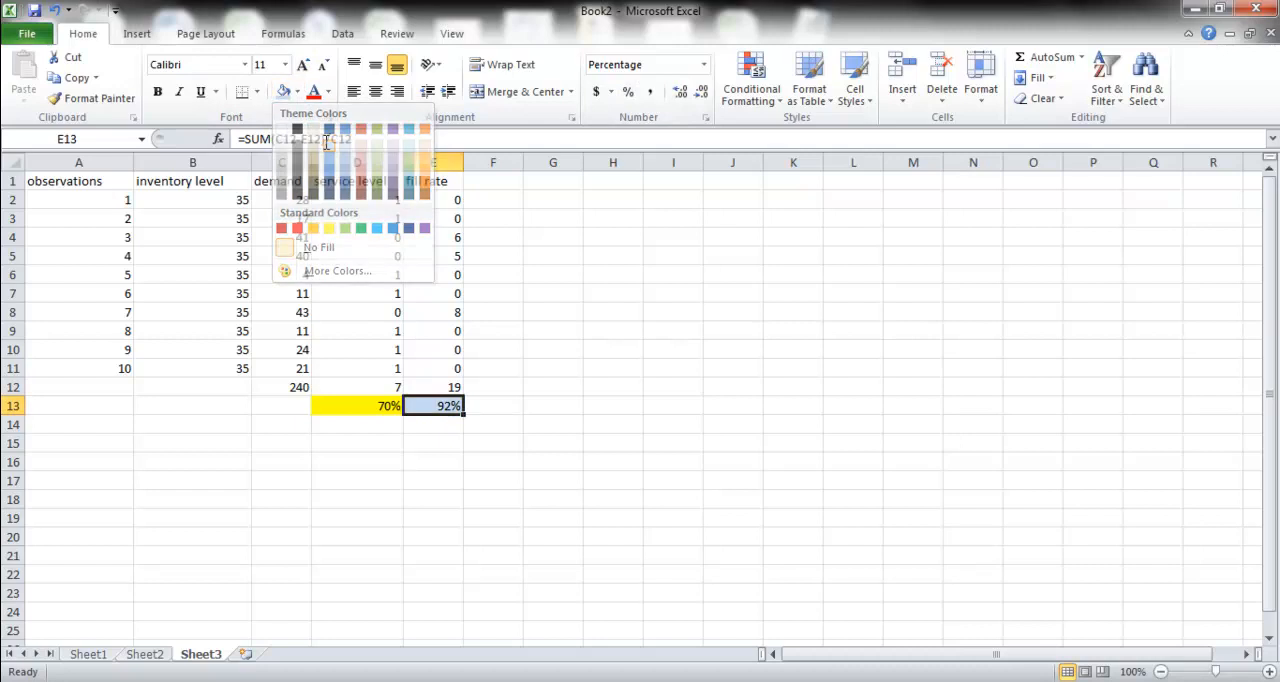